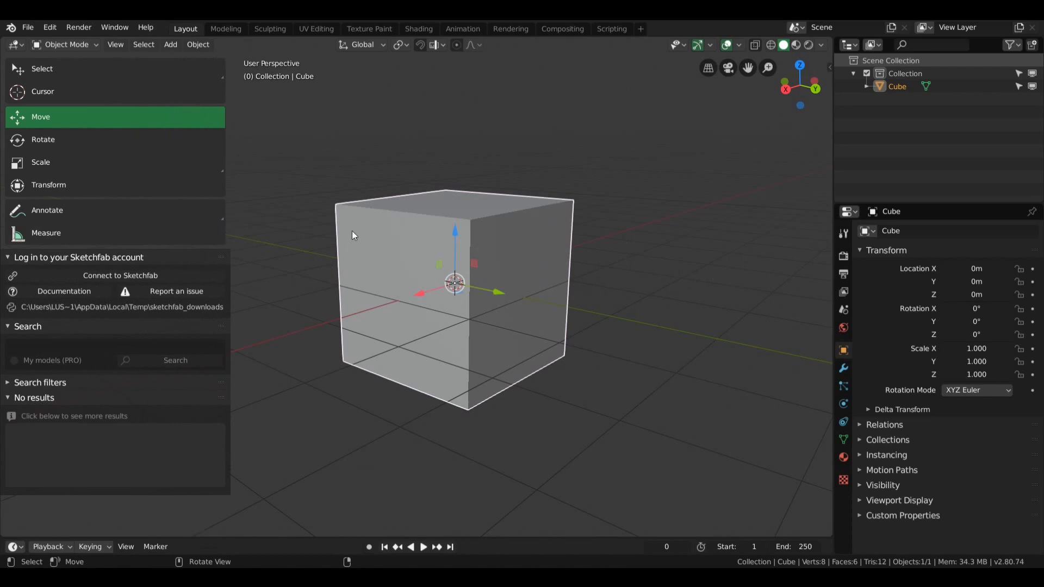
pyautogui.moveTo(367, 245)
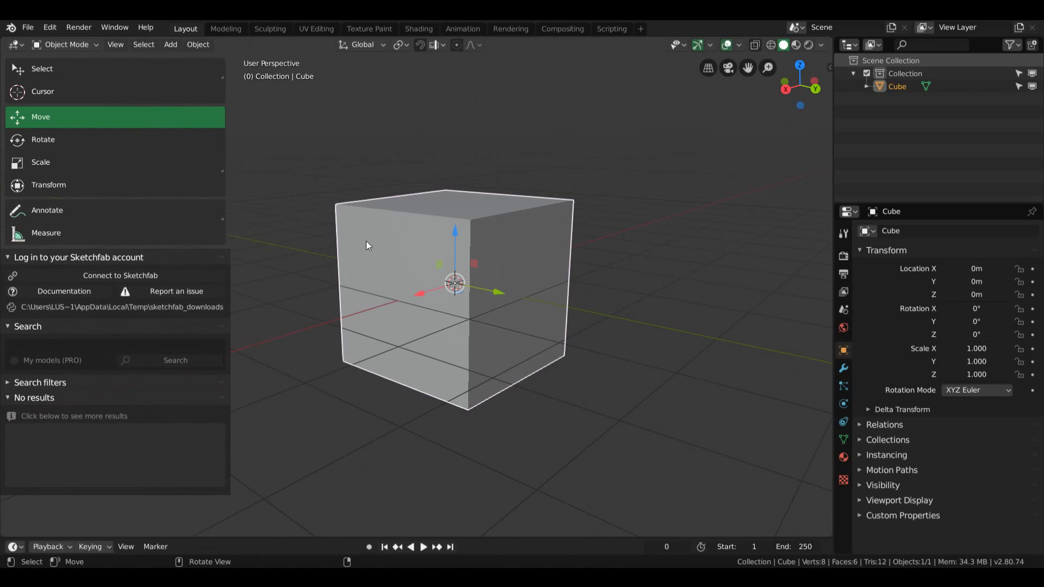
pyautogui.moveTo(293, 206)
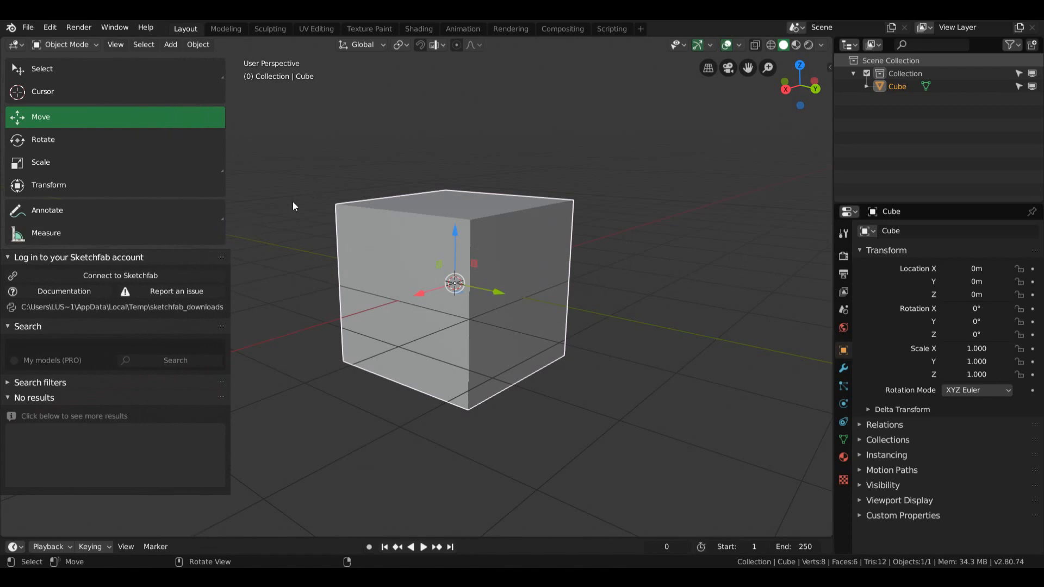
# Show the sidebar with the default cube's location, rotation, scale and dimensions.
pyautogui.press('t')
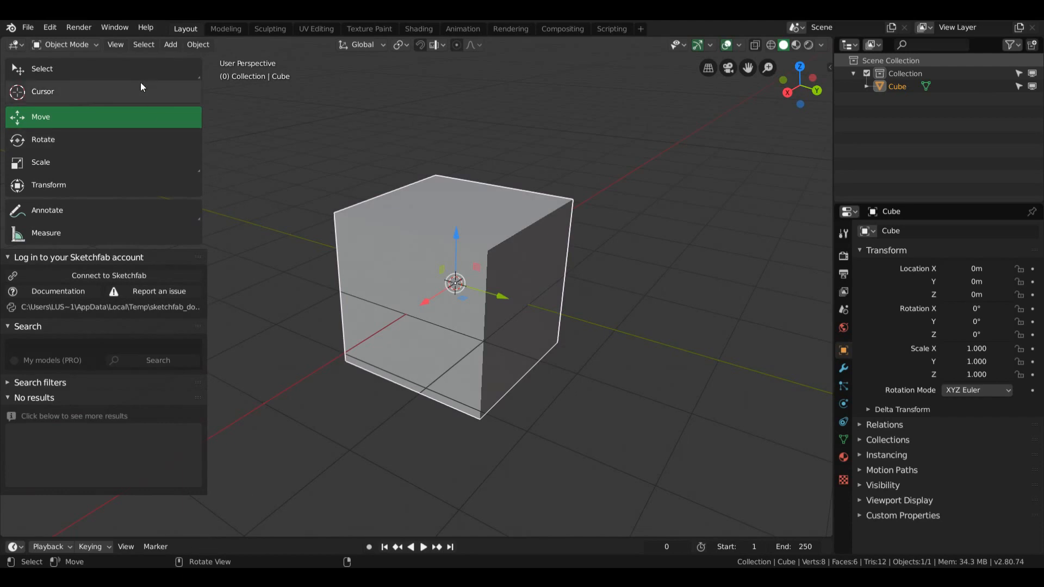
pyautogui.press('t')
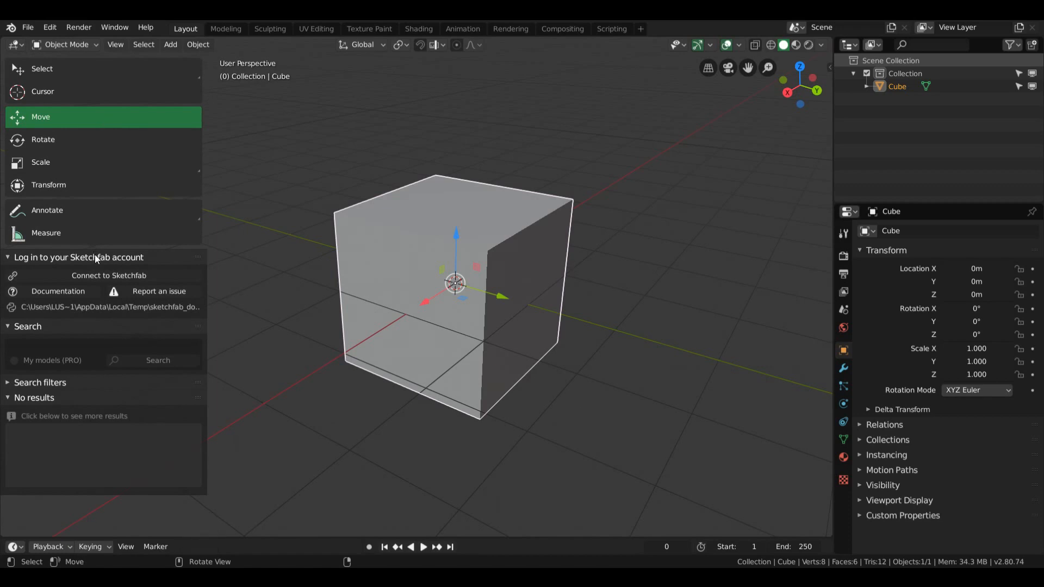
pyautogui.moveTo(329, 126)
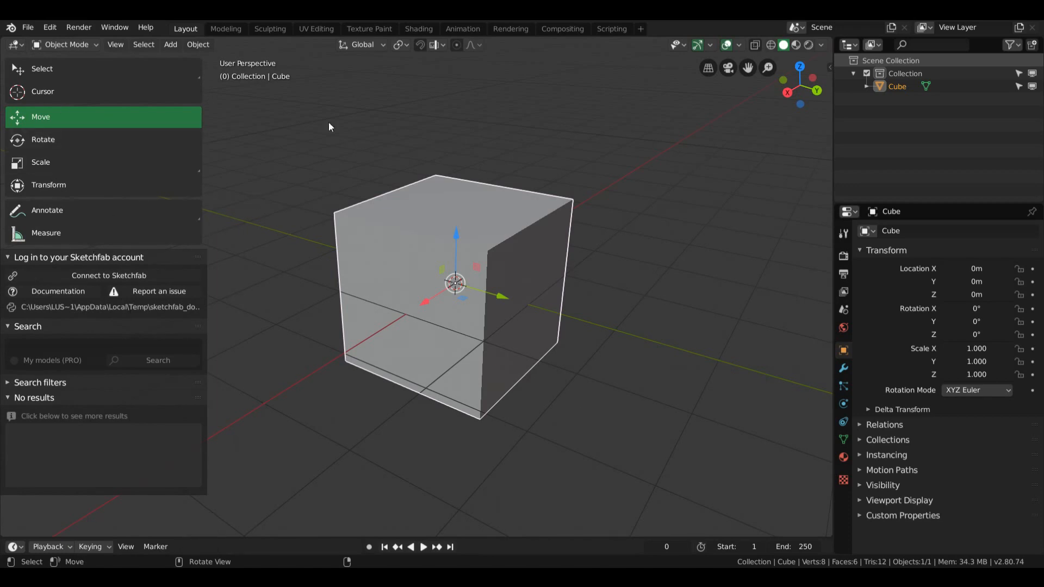
pyautogui.press('n')
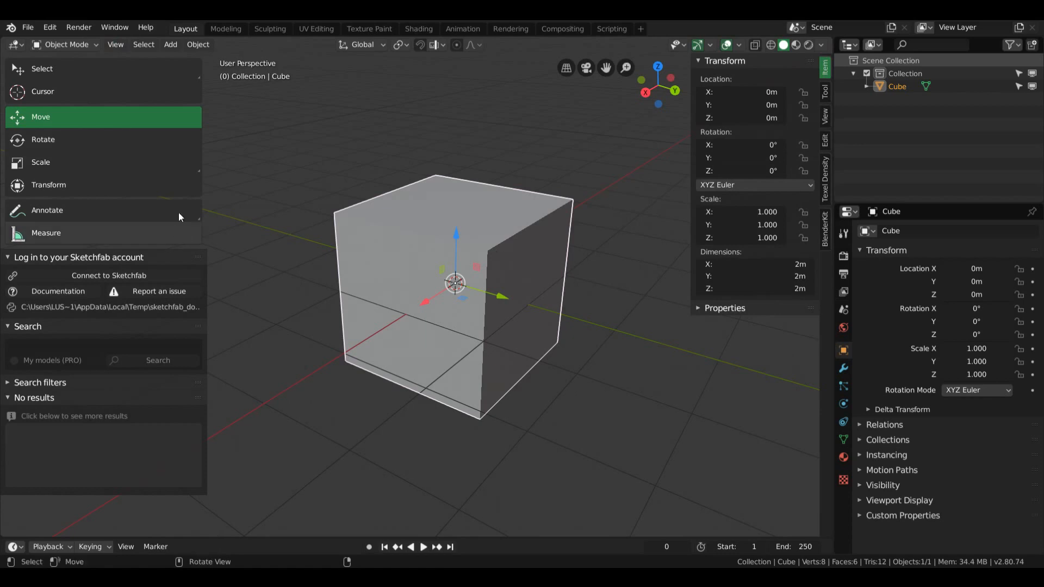
# Filter Preferences add-ons by 'blend', confirm BlenderKit Asset Library is enabled, then close.
pyautogui.click(824, 229)
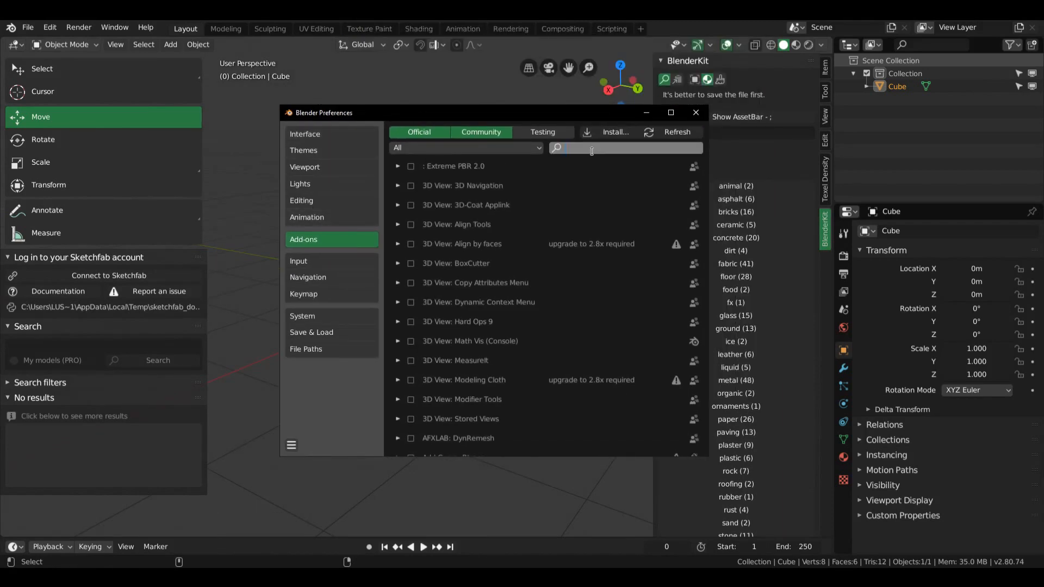
pyautogui.write('blend')
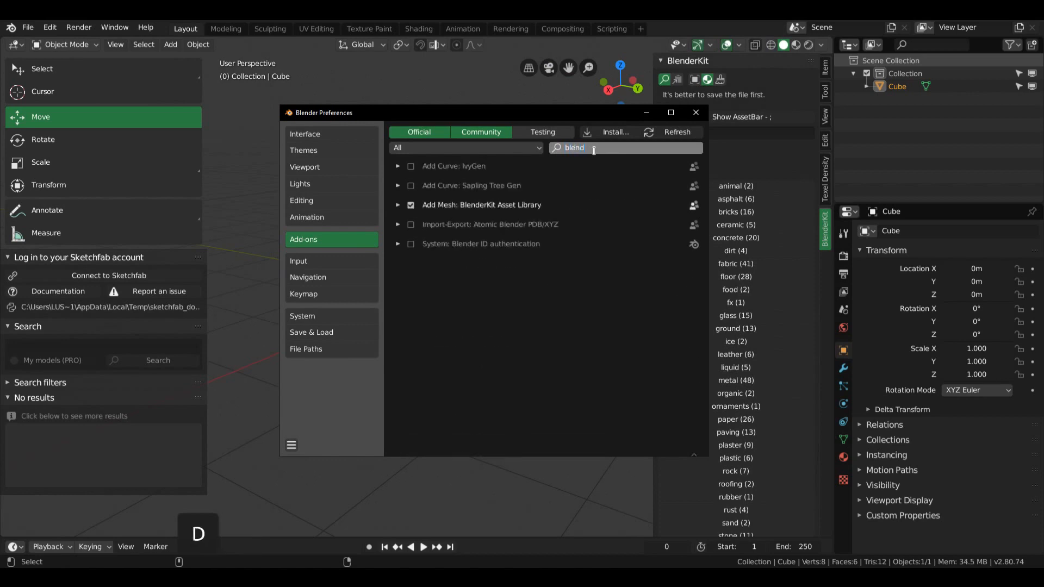
pyautogui.click(397, 205)
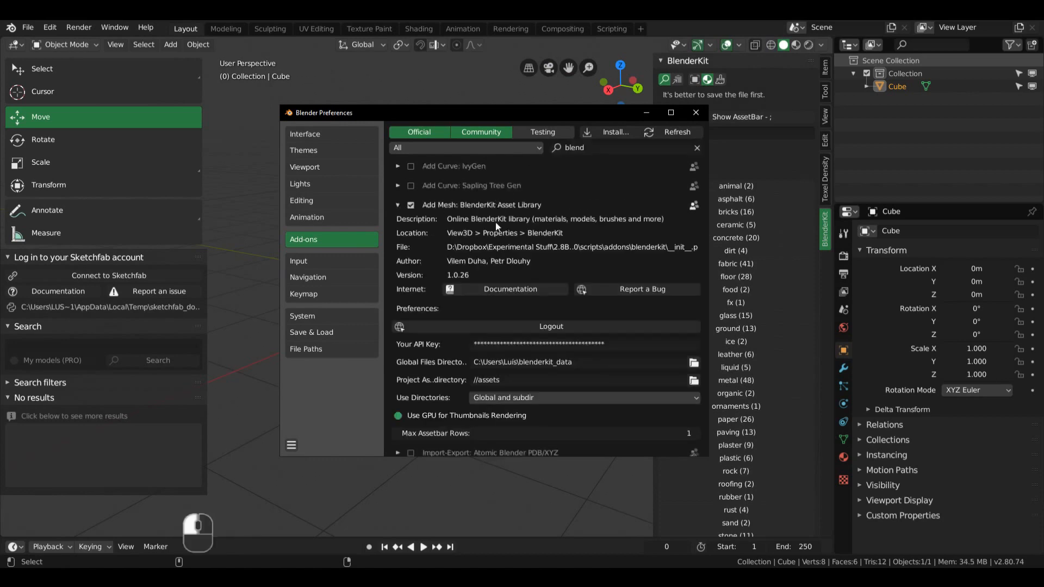
pyautogui.moveTo(529, 219)
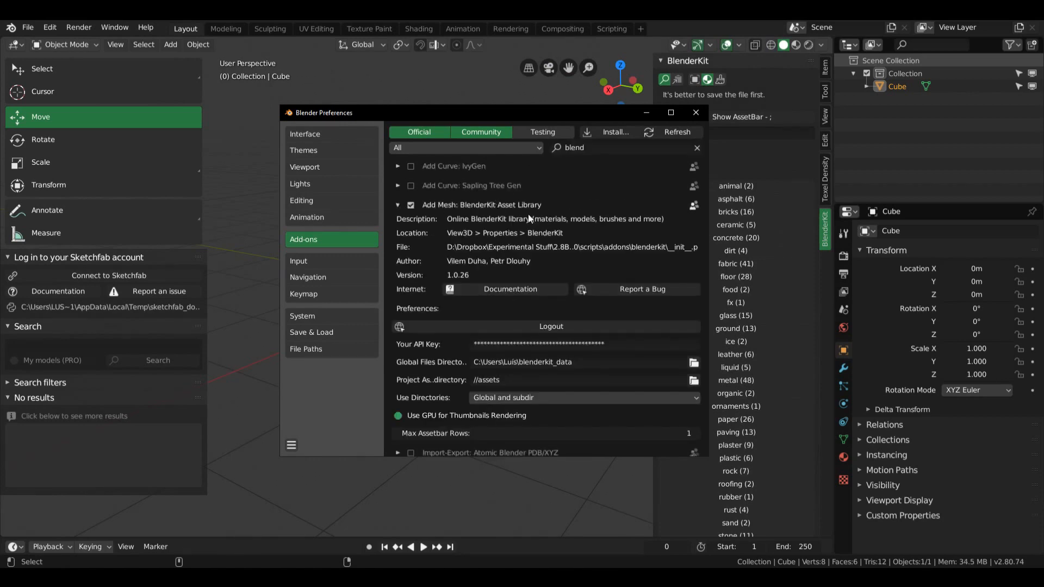
pyautogui.scroll(-3)
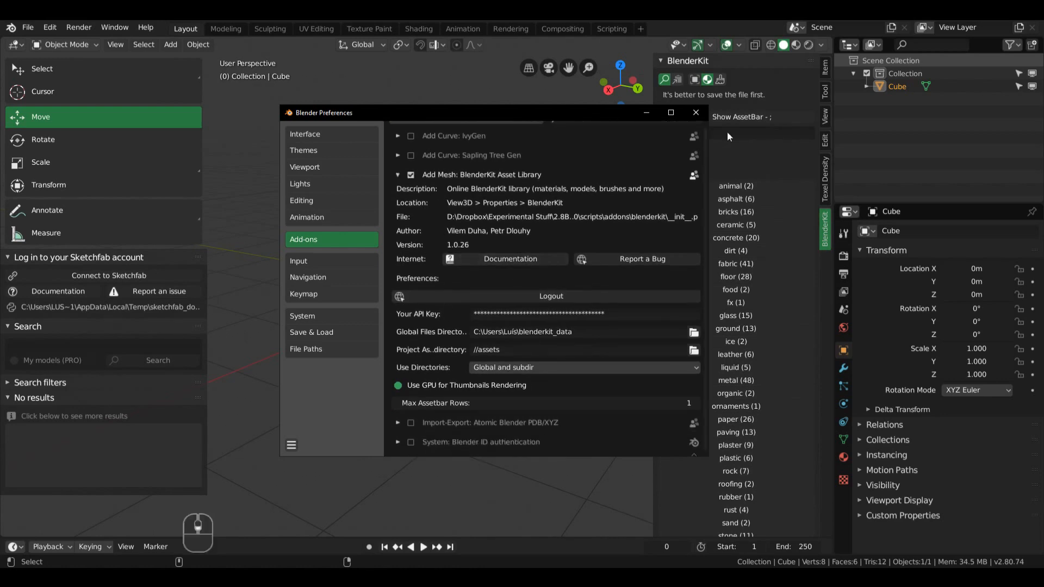
pyautogui.click(695, 112)
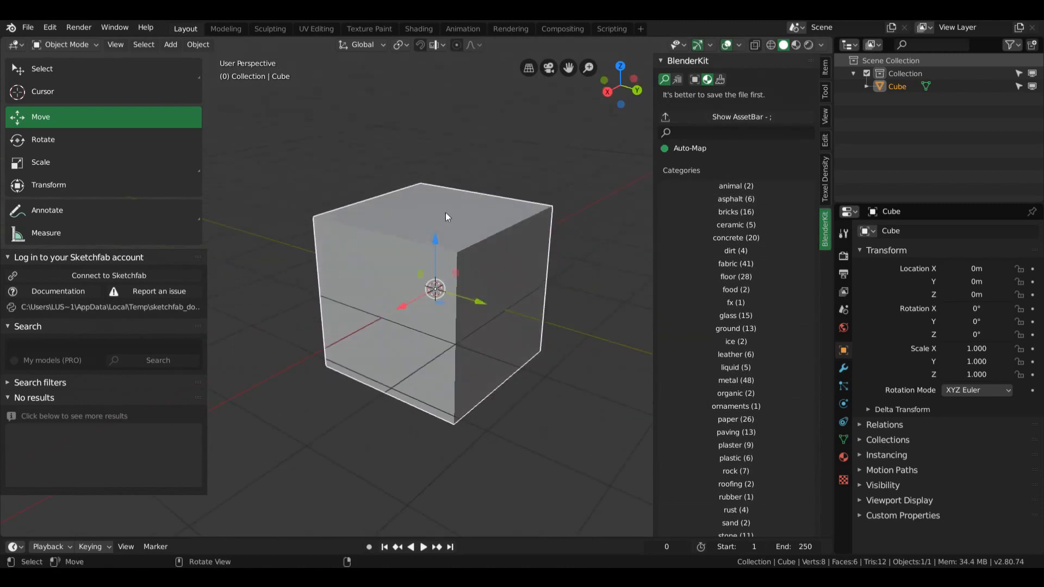
pyautogui.moveTo(314, 242)
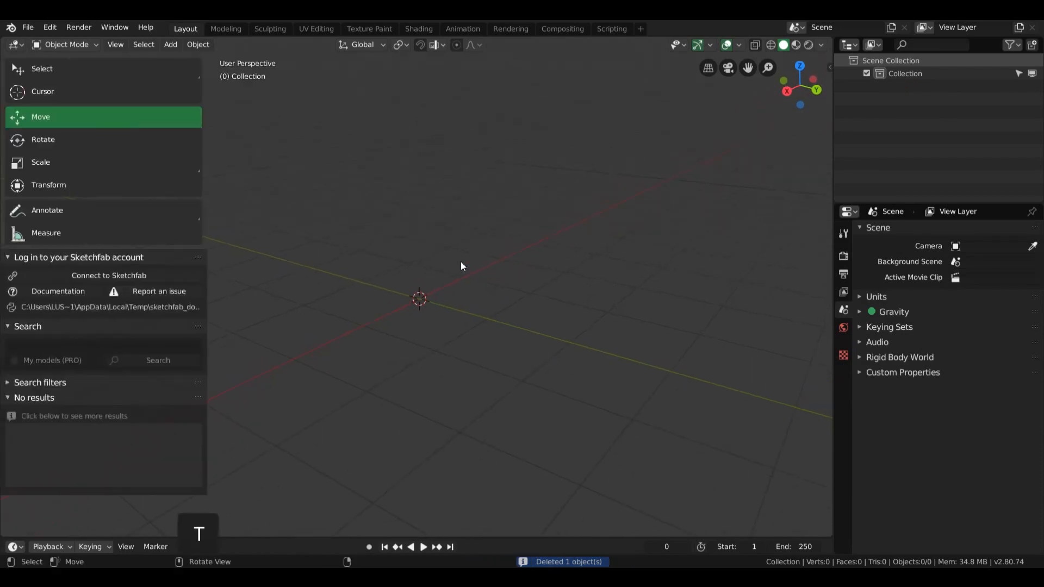
# Select and delete the default cube.
pyautogui.click(826, 148)
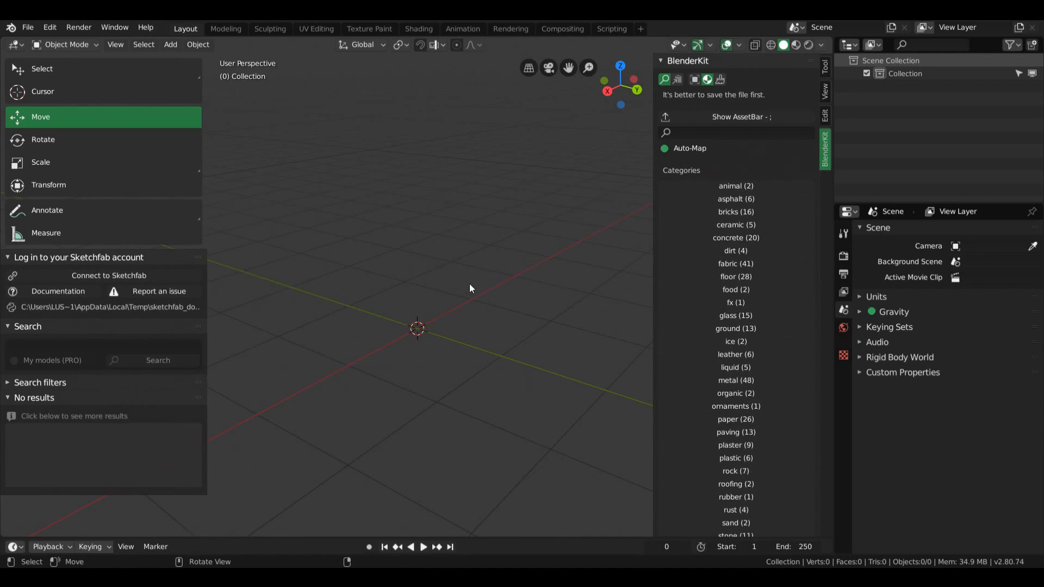
pyautogui.moveTo(460, 305)
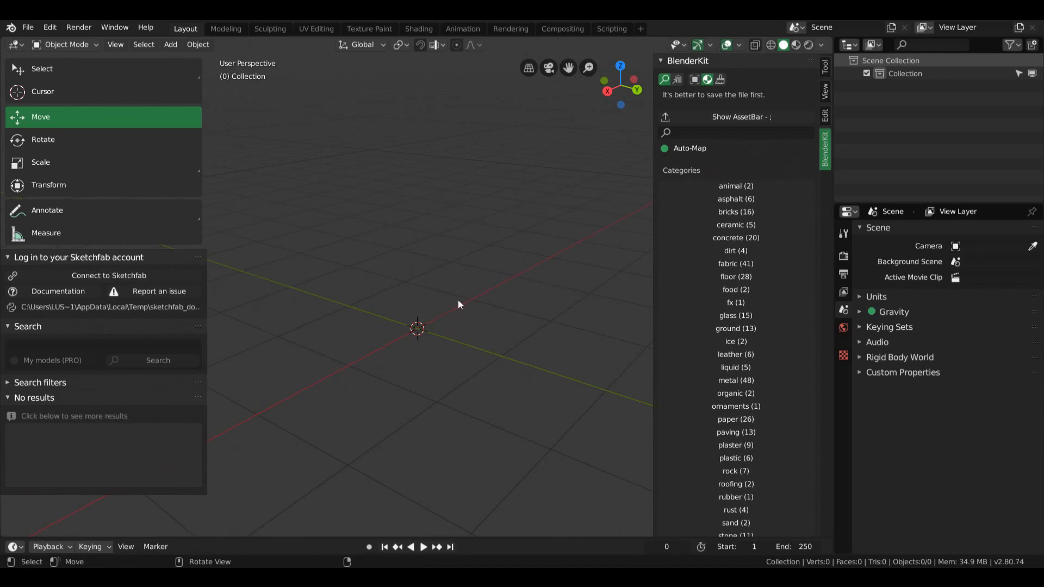
pyautogui.moveTo(430, 331)
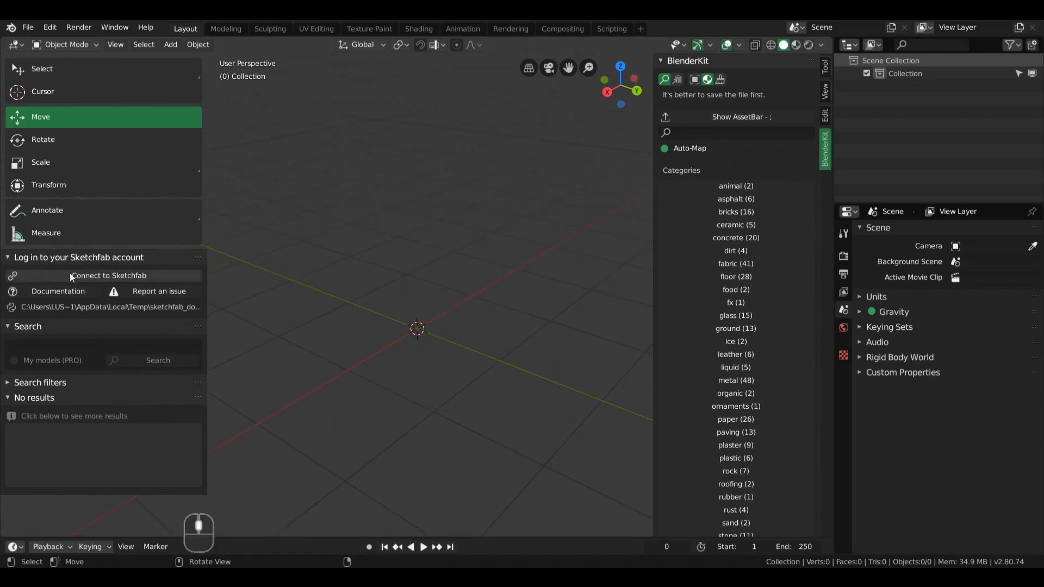
pyautogui.moveTo(177, 281)
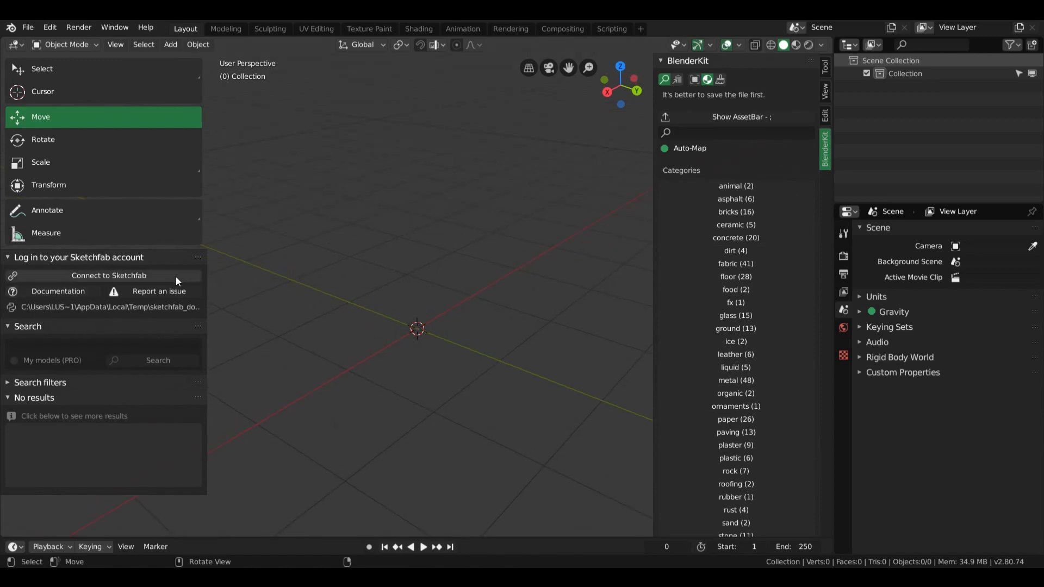
pyautogui.moveTo(204, 255)
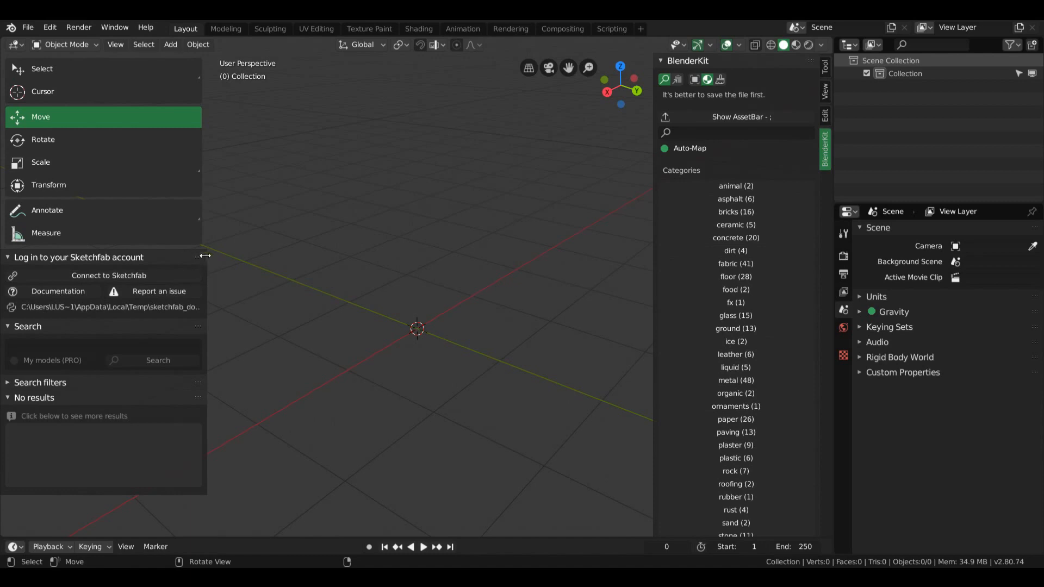
pyautogui.moveTo(207, 254)
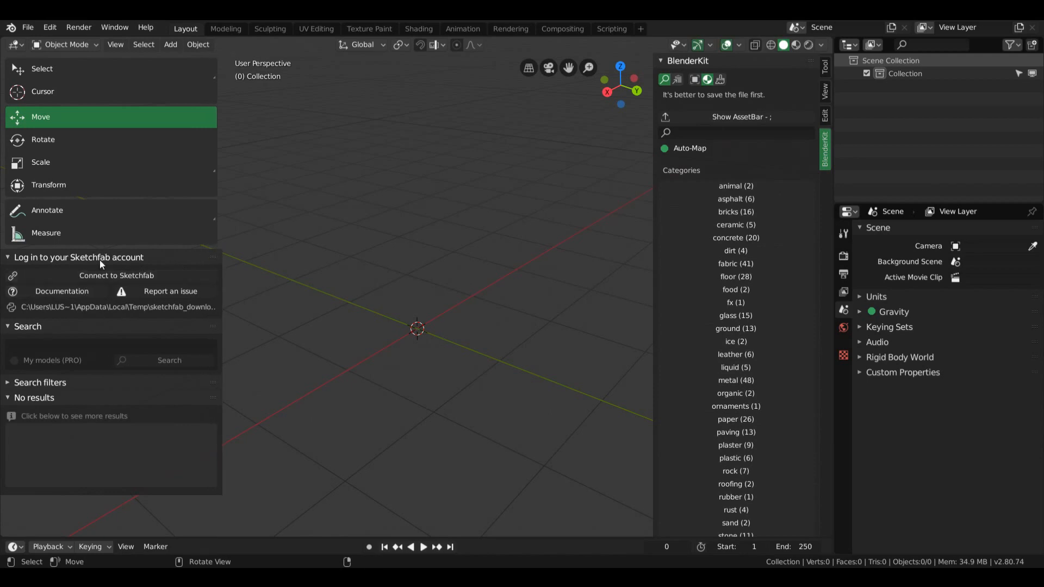
pyautogui.moveTo(117, 279)
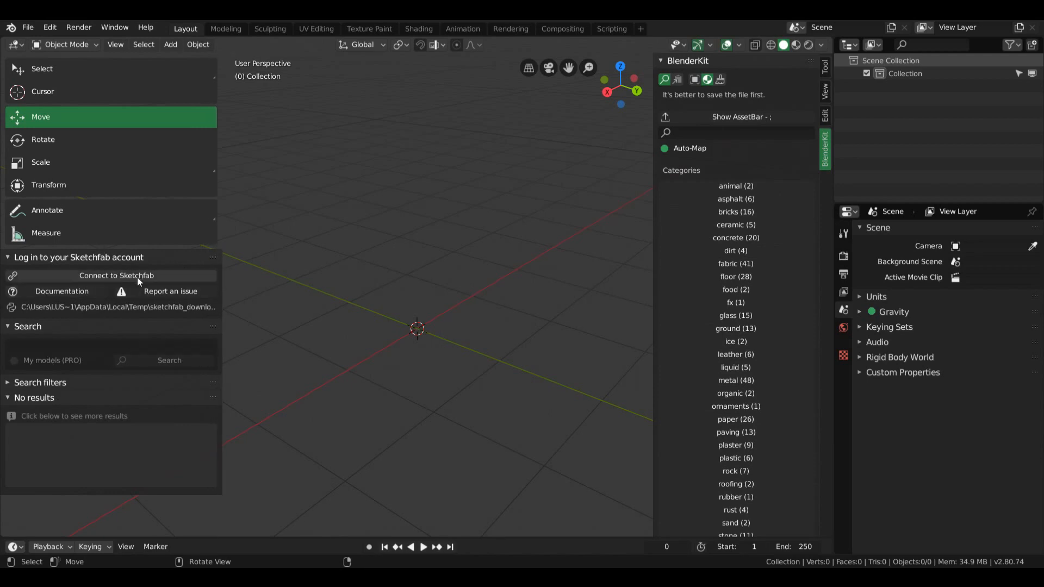
pyautogui.moveTo(170, 408)
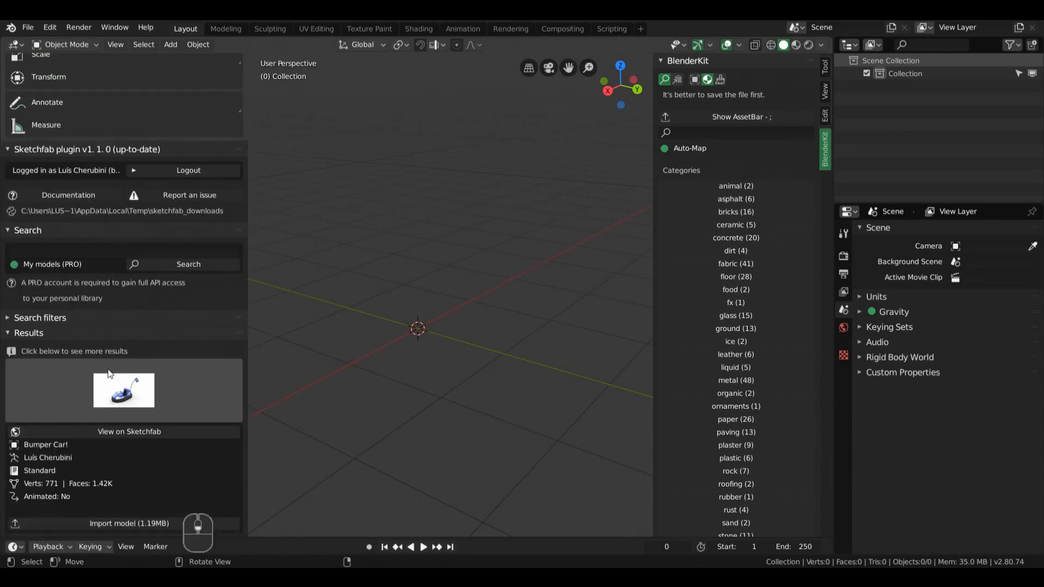
pyautogui.moveTo(142, 357)
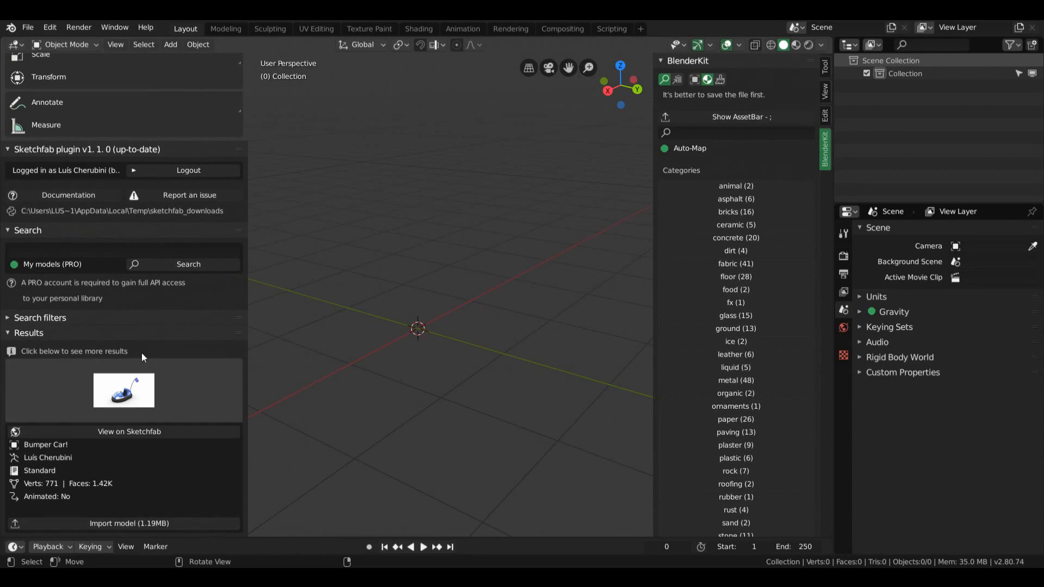
# Browse the thumbnail grid of your own Sketchfab models, including Bumper Car!
pyautogui.click(123, 390)
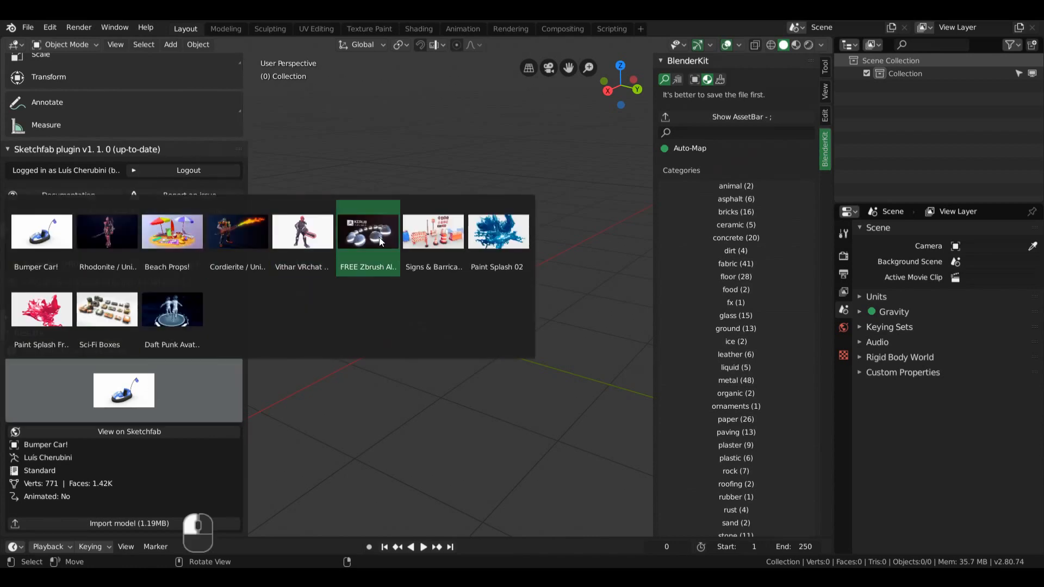
pyautogui.moveTo(433, 231)
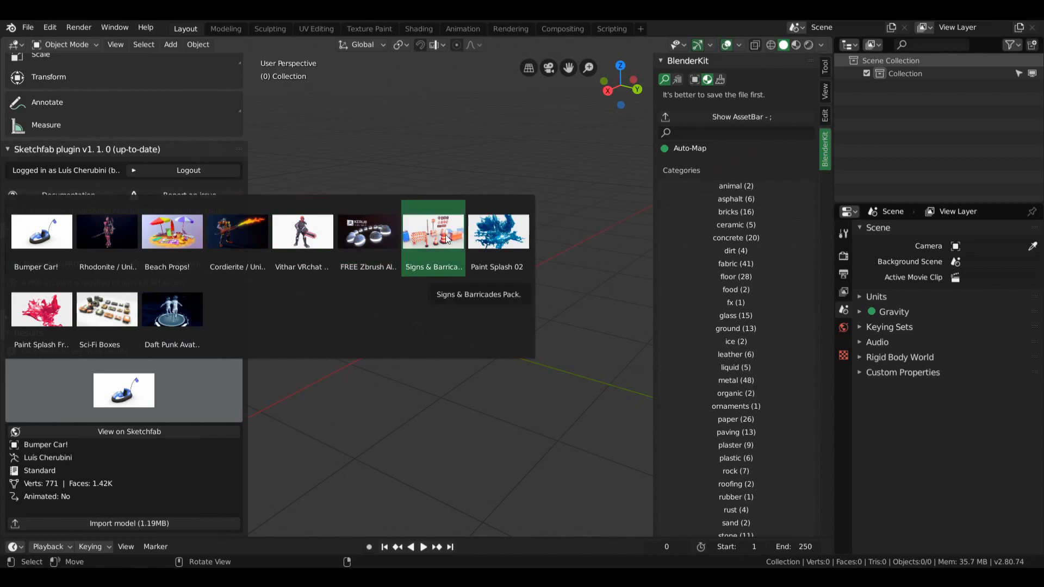
pyautogui.moveTo(399, 239)
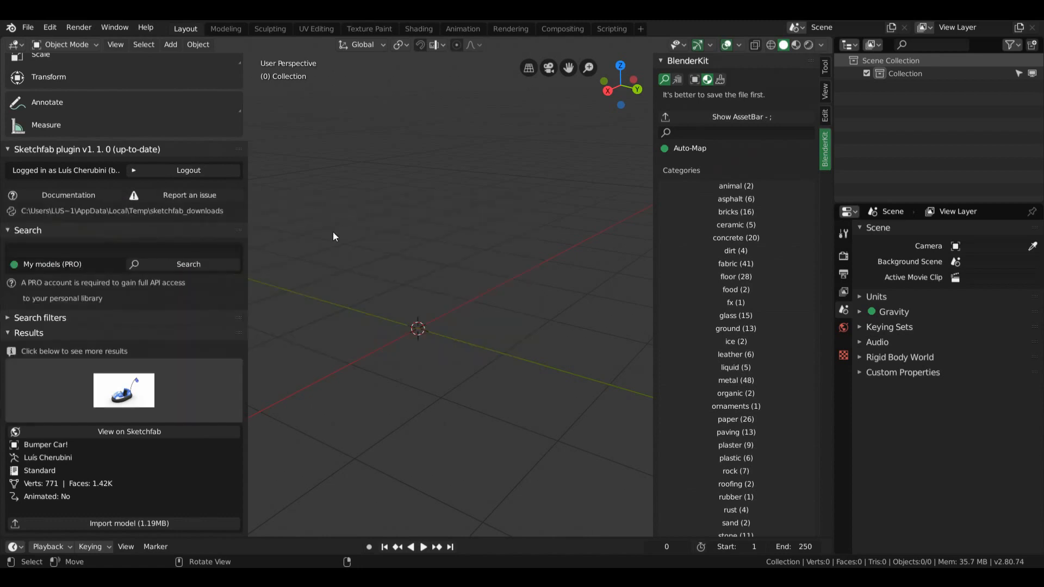
# Import Cordierite / Unit 00, view it in Material Preview, then delete it.
pyautogui.click(123, 390)
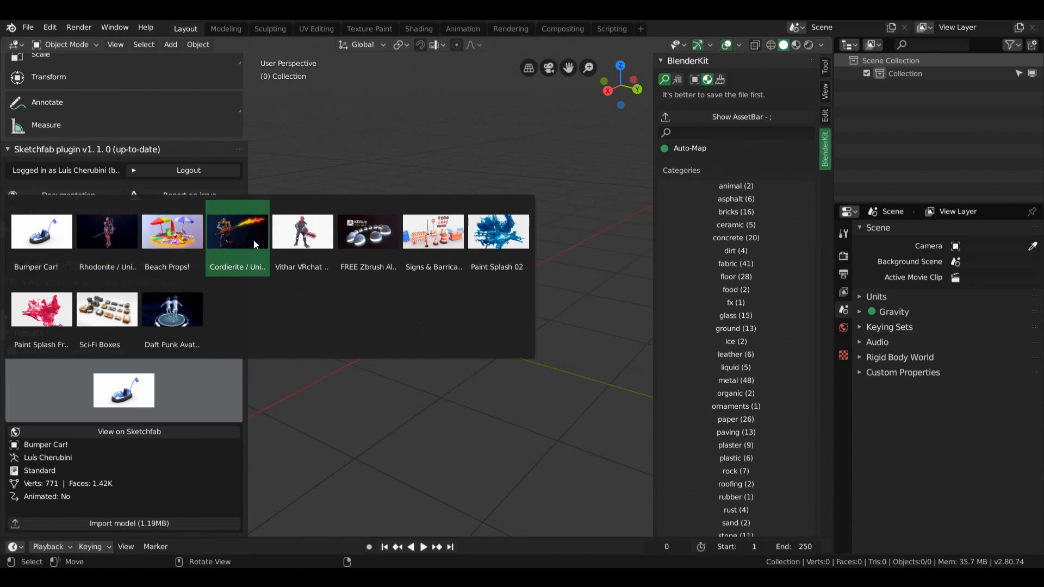
pyautogui.click(237, 231)
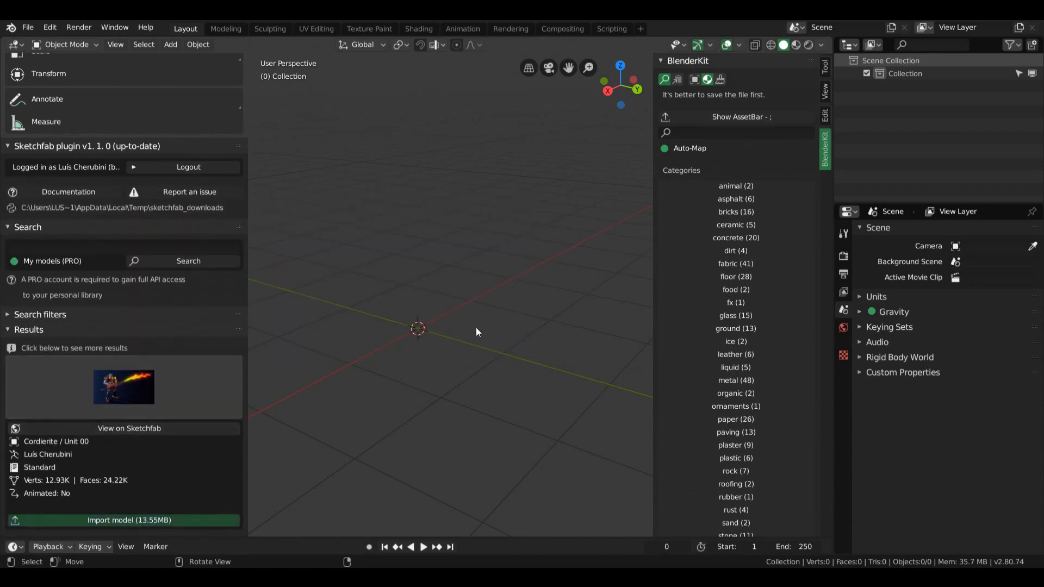
pyautogui.moveTo(475, 327)
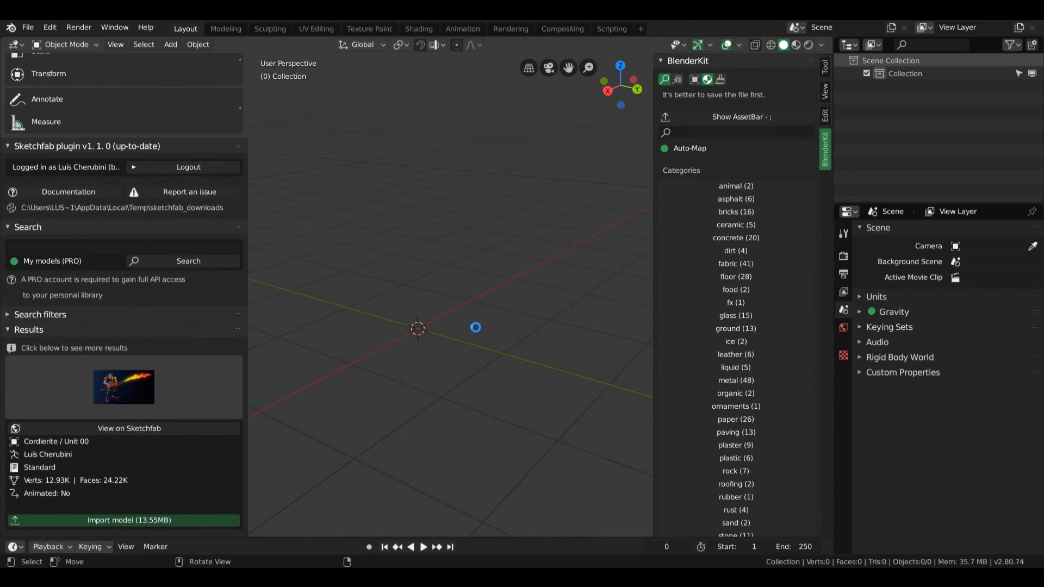
pyautogui.click(124, 520)
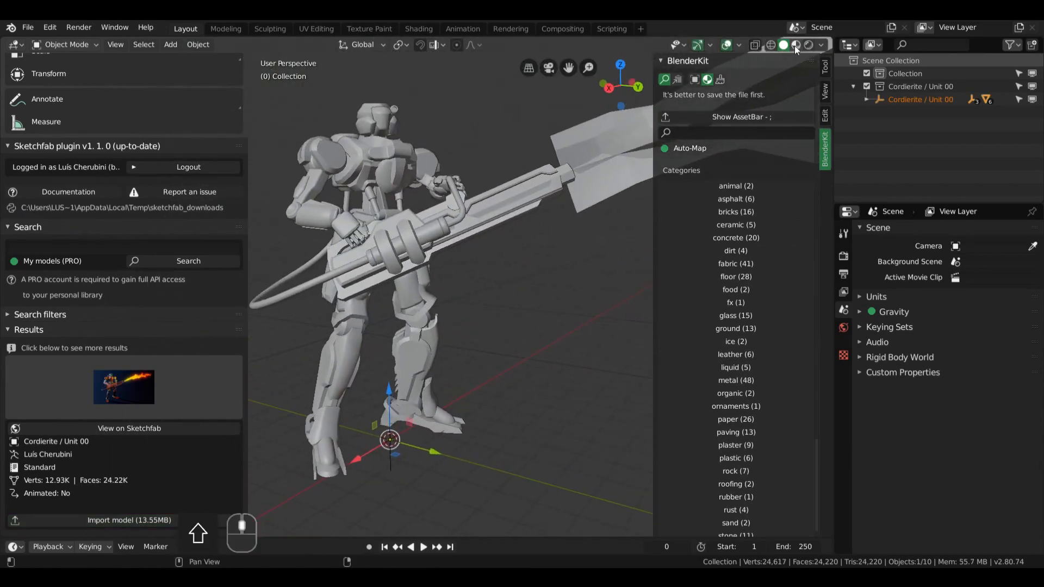
pyautogui.click(795, 44)
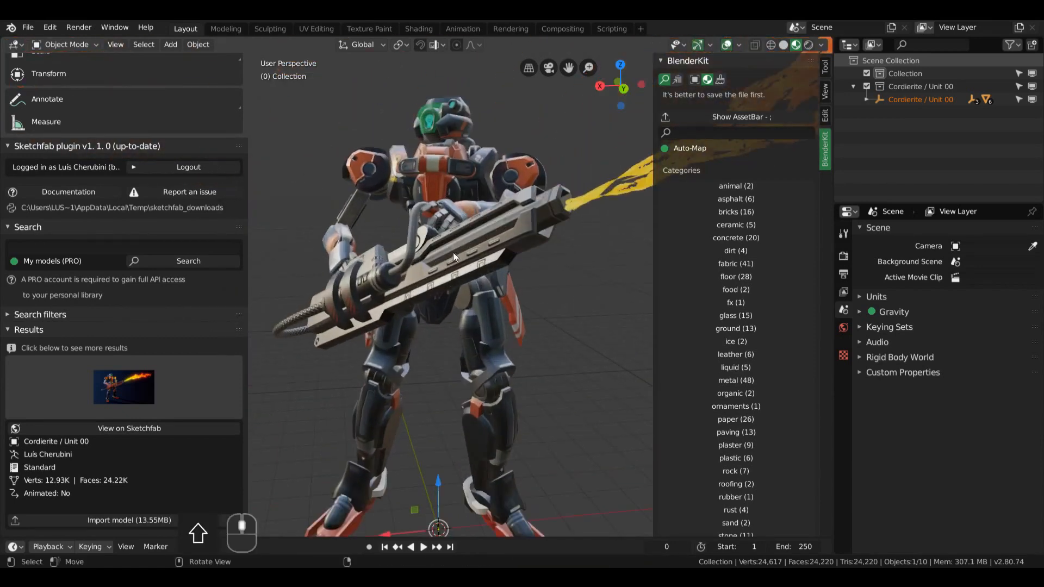
pyautogui.press('x')
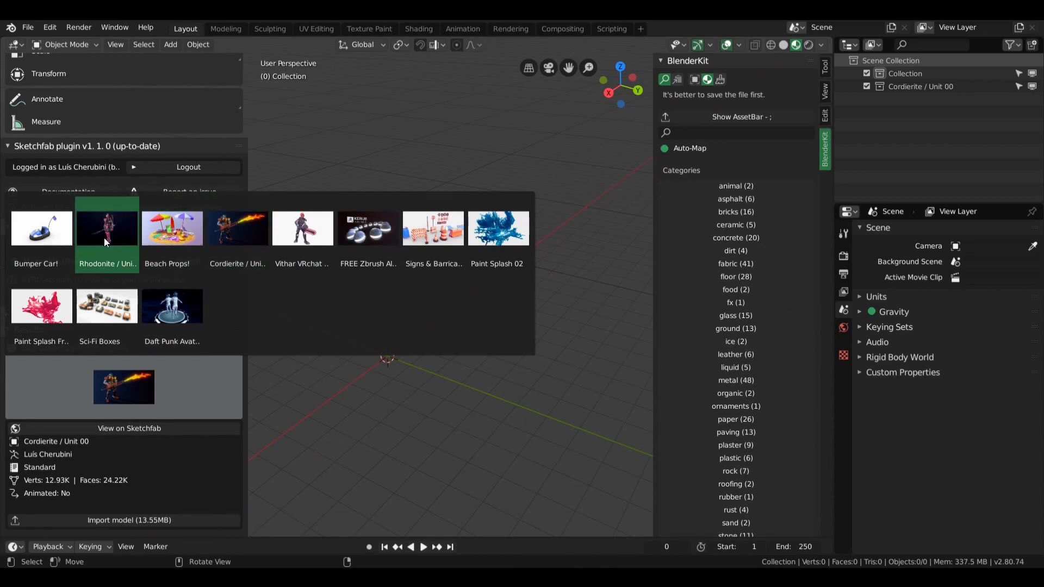
# Import the Signs & Barricades Pack, scale it down, then delete it.
pyautogui.click(106, 229)
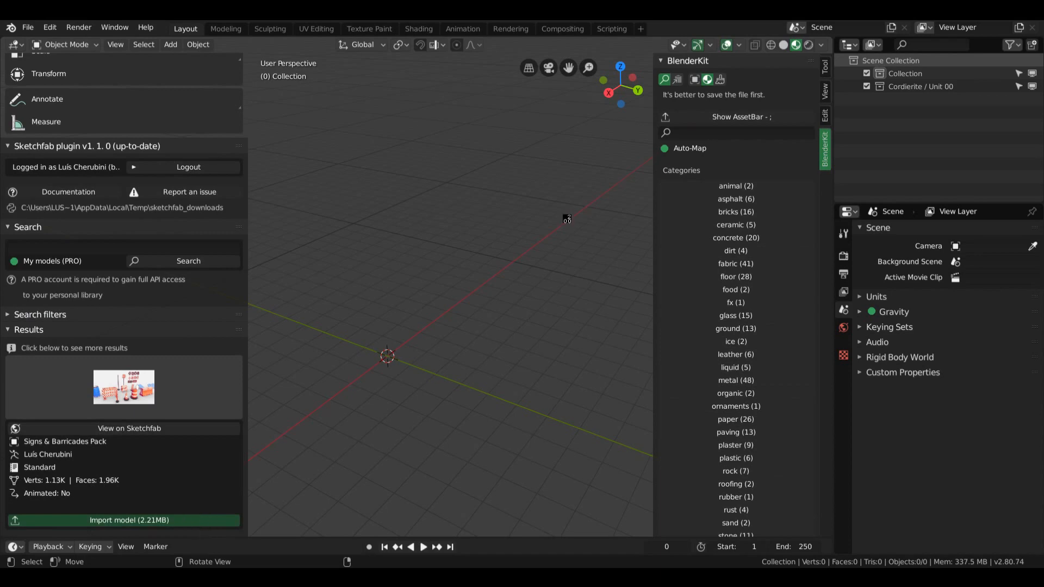
pyautogui.click(123, 520)
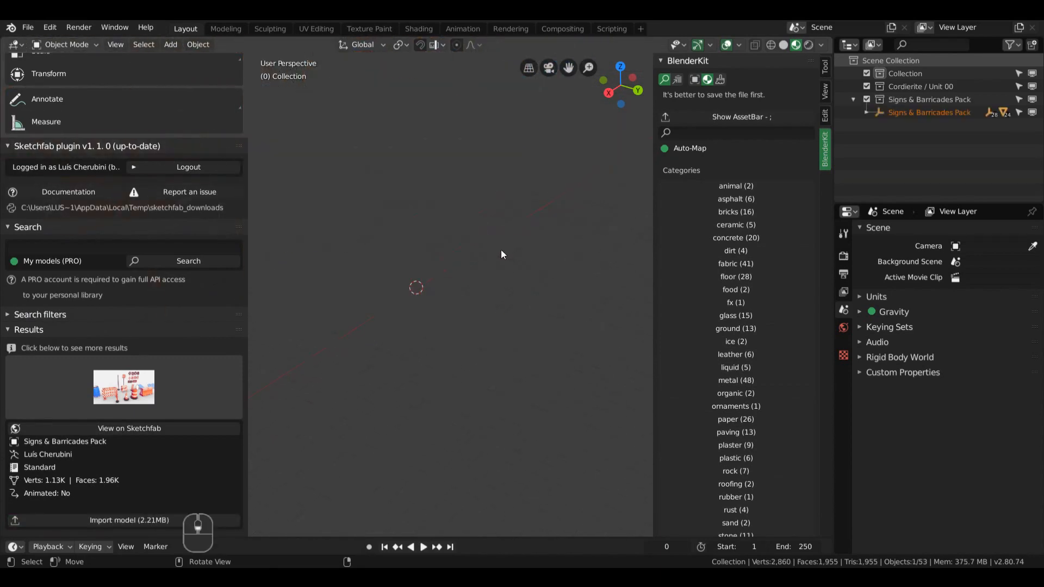
pyautogui.press('s')
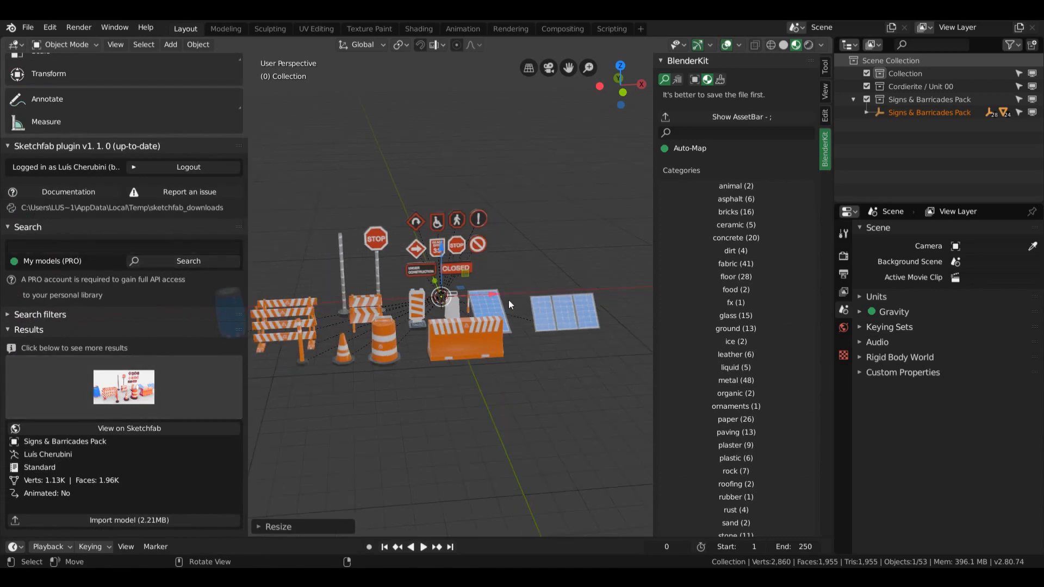
pyautogui.press('x')
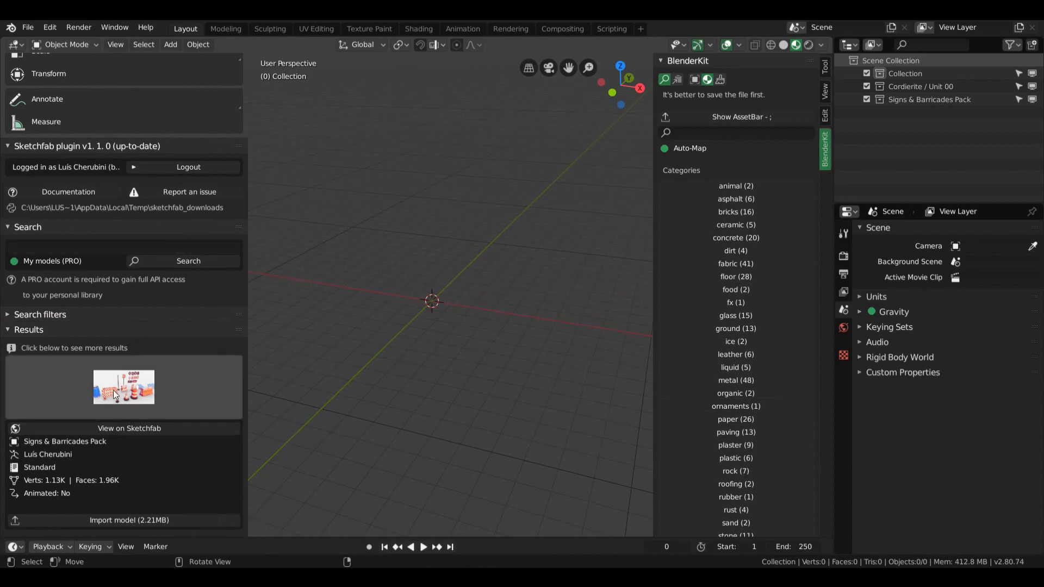
# Search Sketchfab for 'shoe' without Staffpick and import the Adidas Porsche 91 shoe.
pyautogui.click(39, 315)
pyautogui.write('sho')
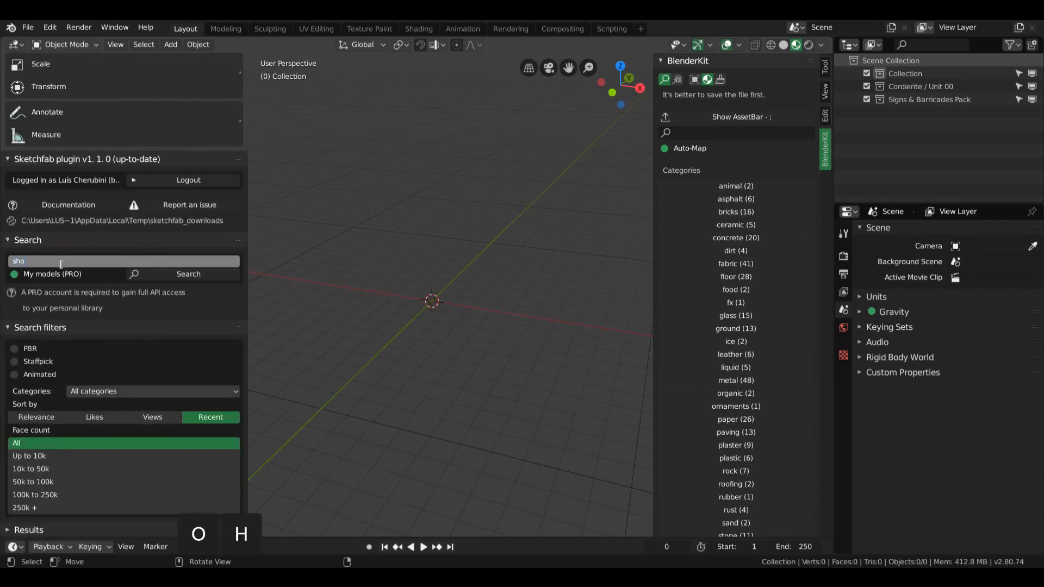
pyautogui.write('e')
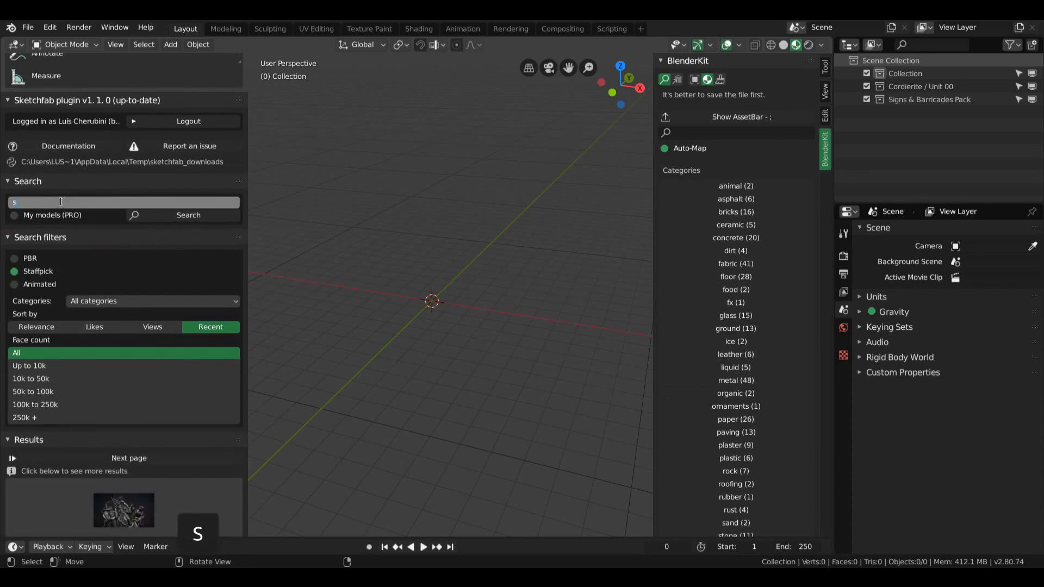
pyautogui.write('hoe')
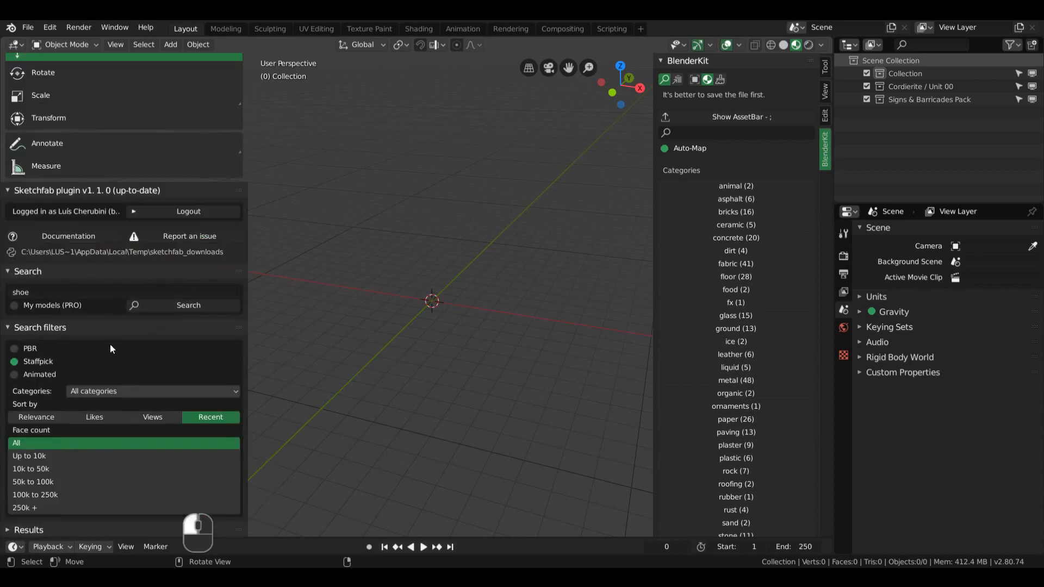
pyautogui.click(14, 361)
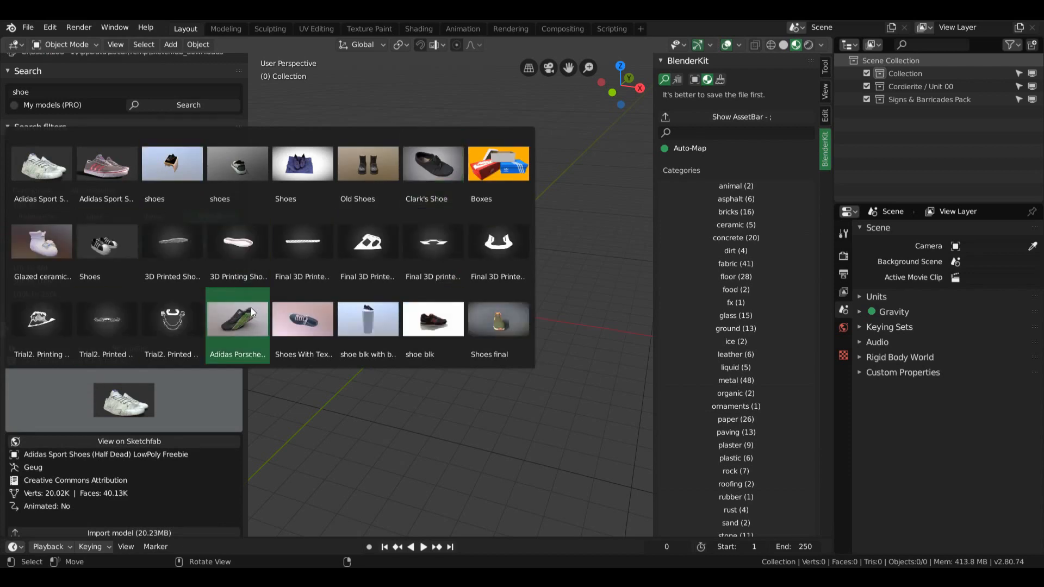
pyautogui.click(237, 320)
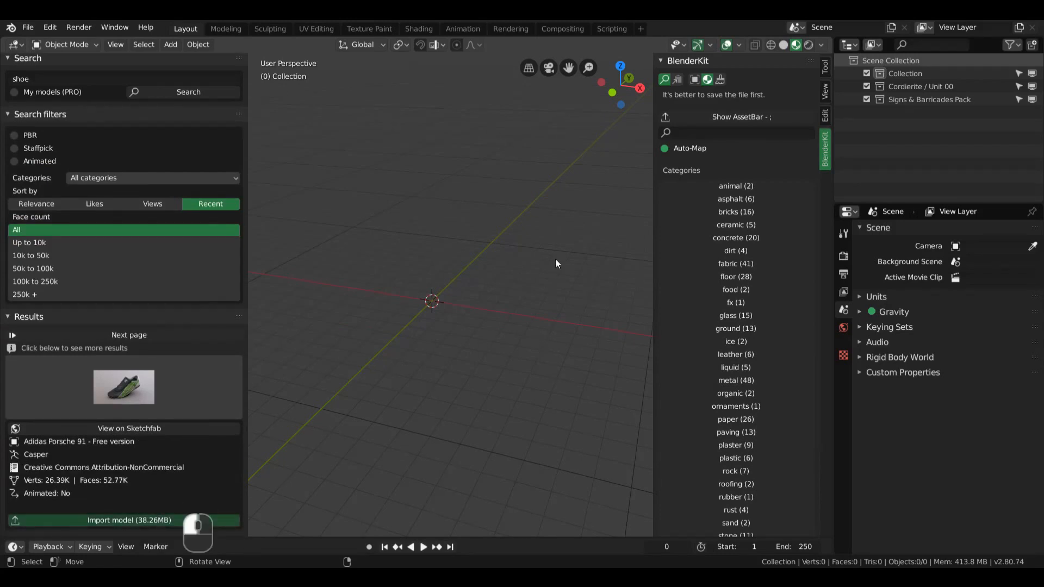
pyautogui.click(129, 519)
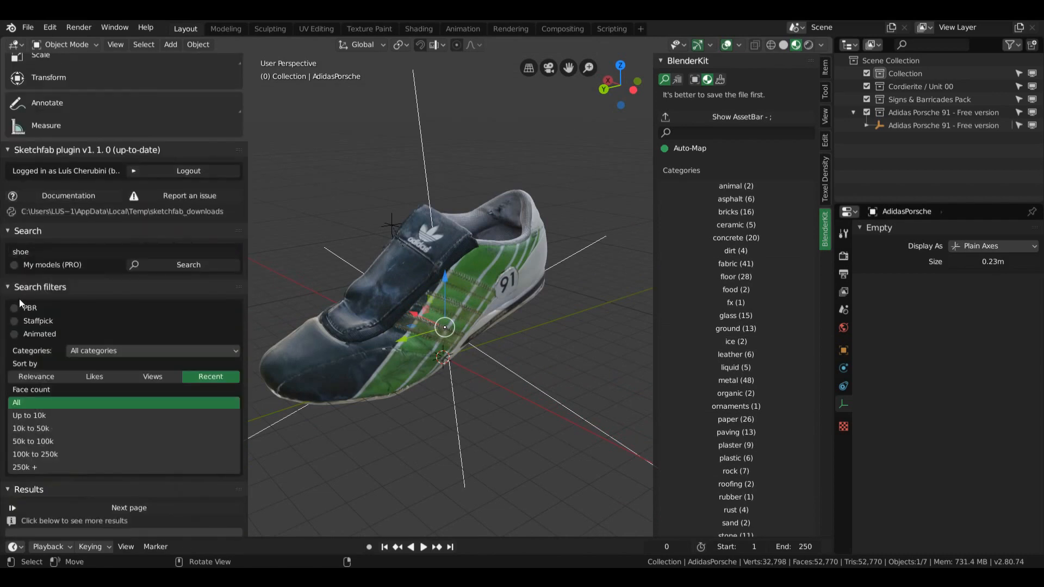
# Toggle the search filter options and start deleting the shoe's parent empty.
pyautogui.click(39, 301)
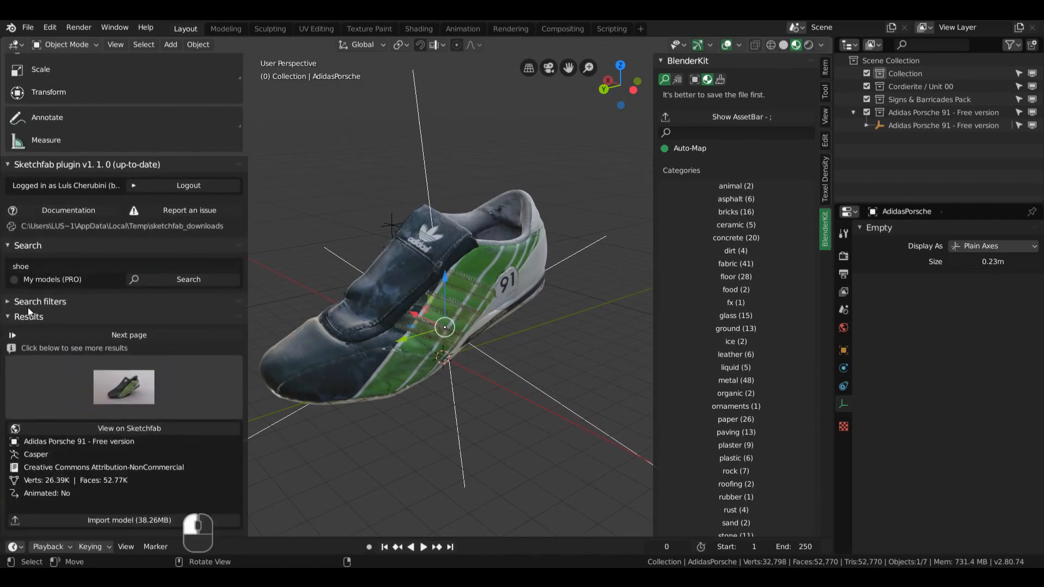
pyautogui.click(39, 301)
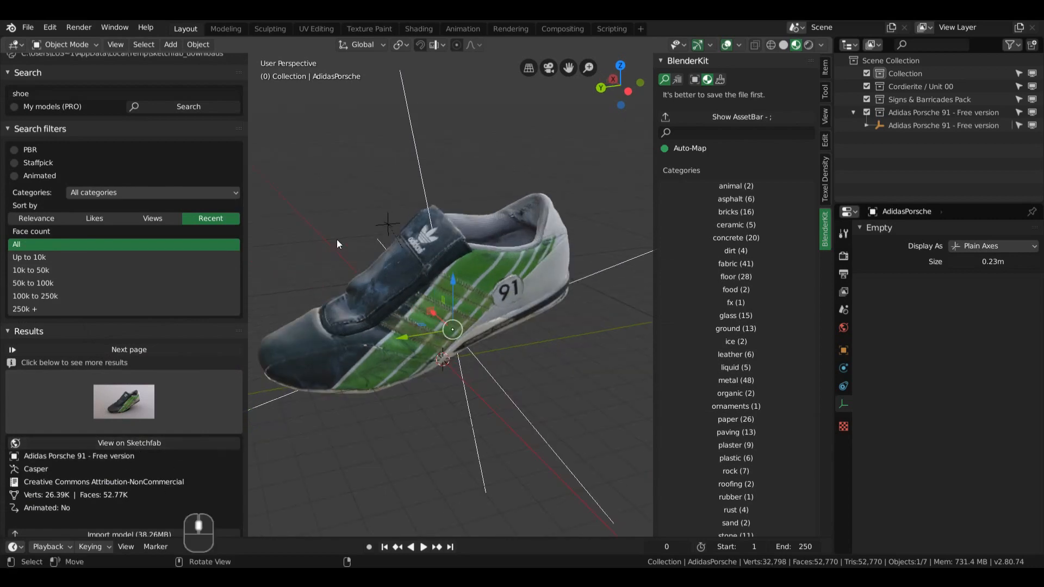
pyautogui.press('x')
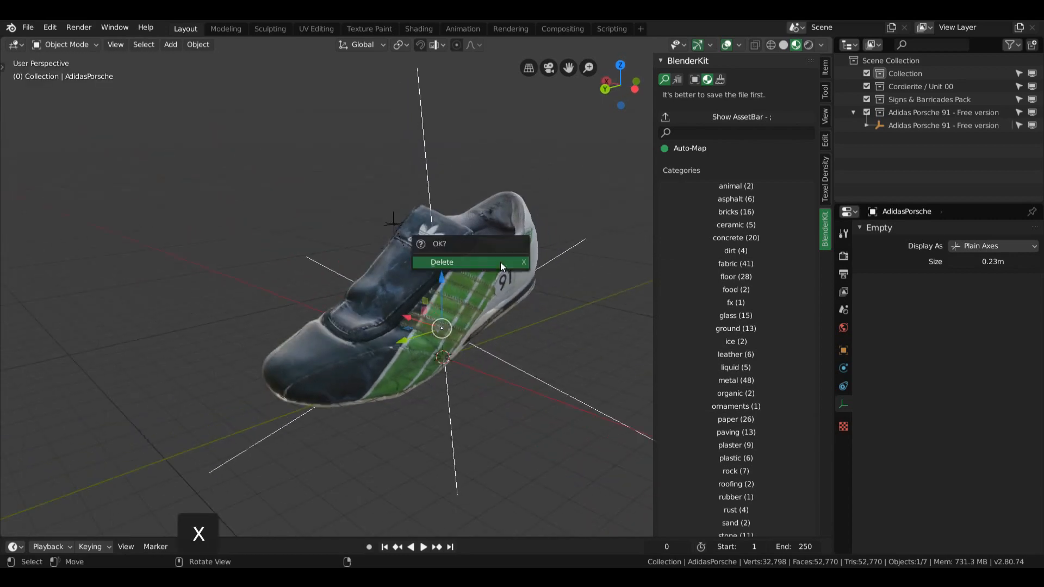
# Delete all shoe objects, switch BlenderKit to Models, and browse the industrial category.
pyautogui.click(441, 261)
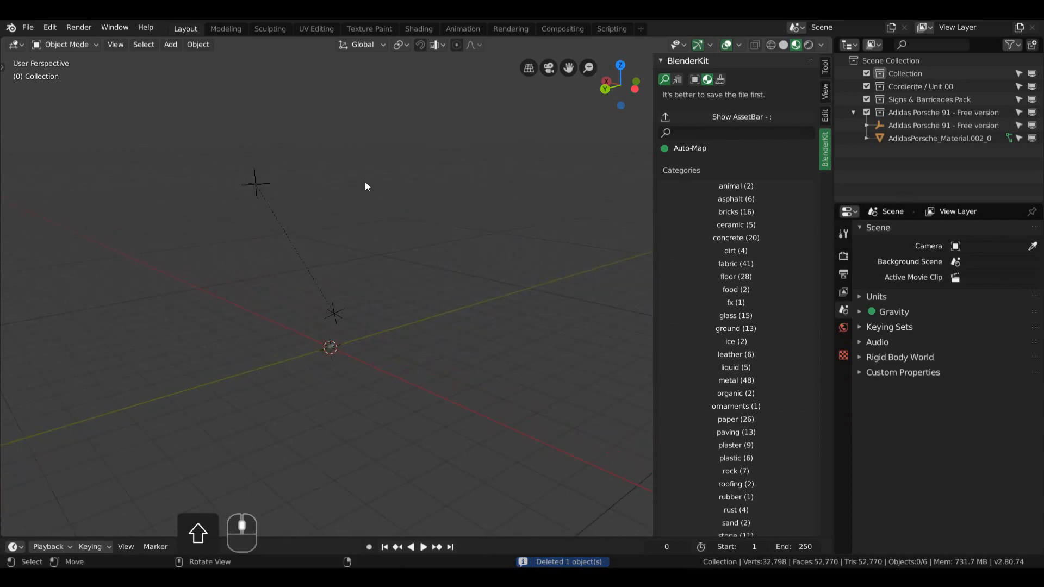
pyautogui.scroll(-3)
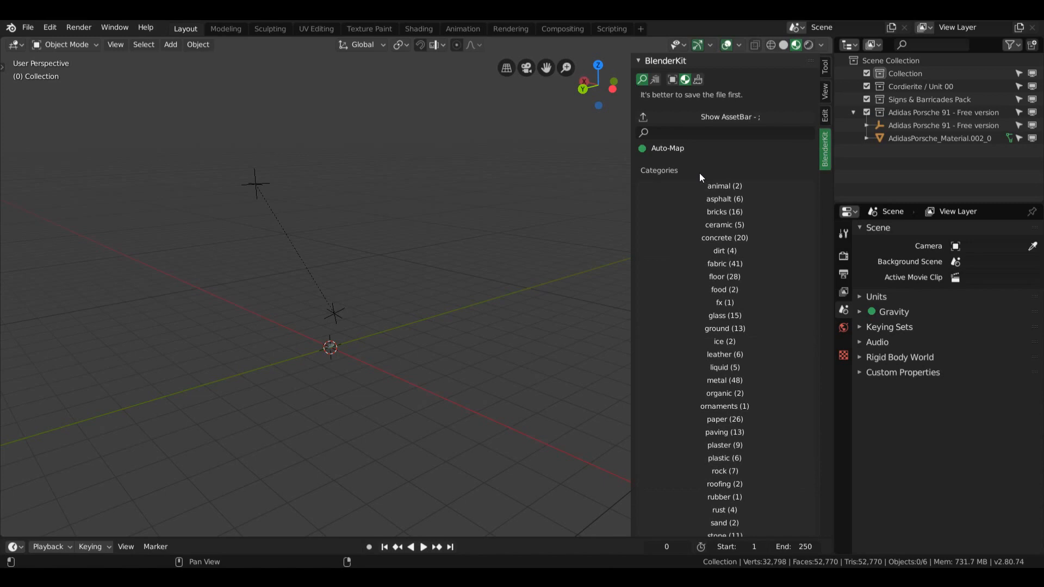
pyautogui.click(672, 79)
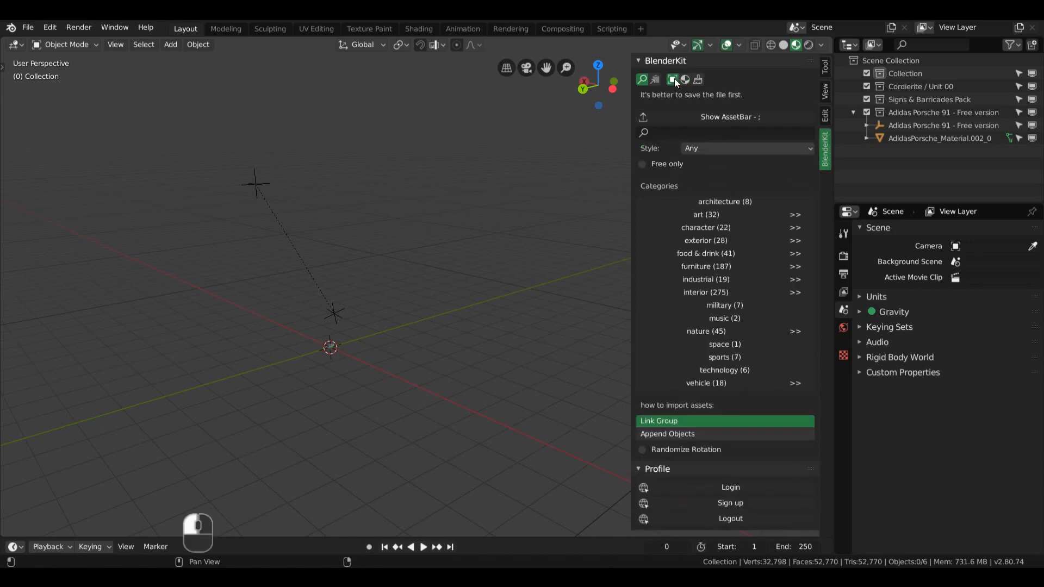
pyautogui.click(672, 79)
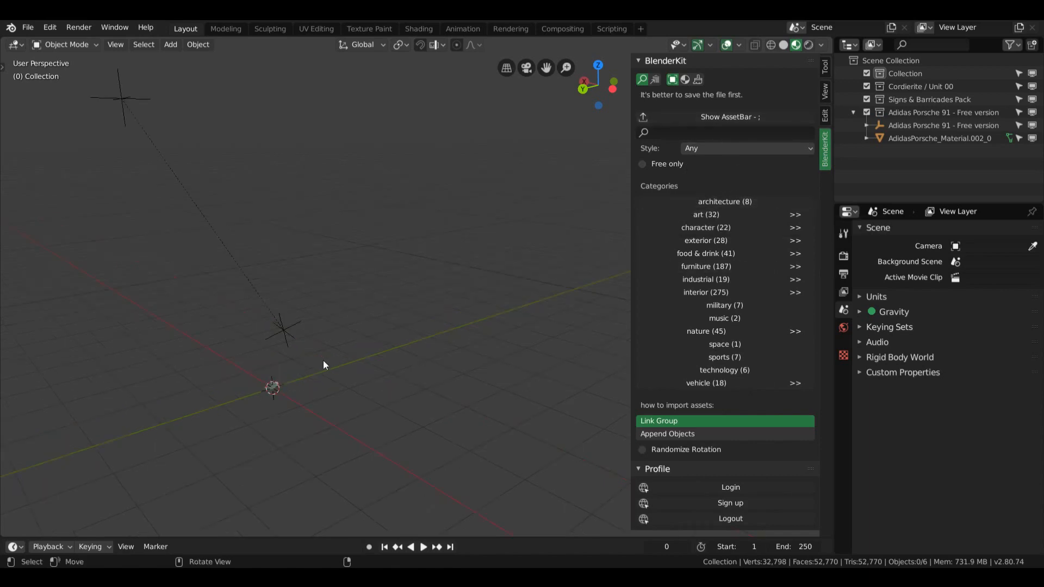
pyautogui.press('x')
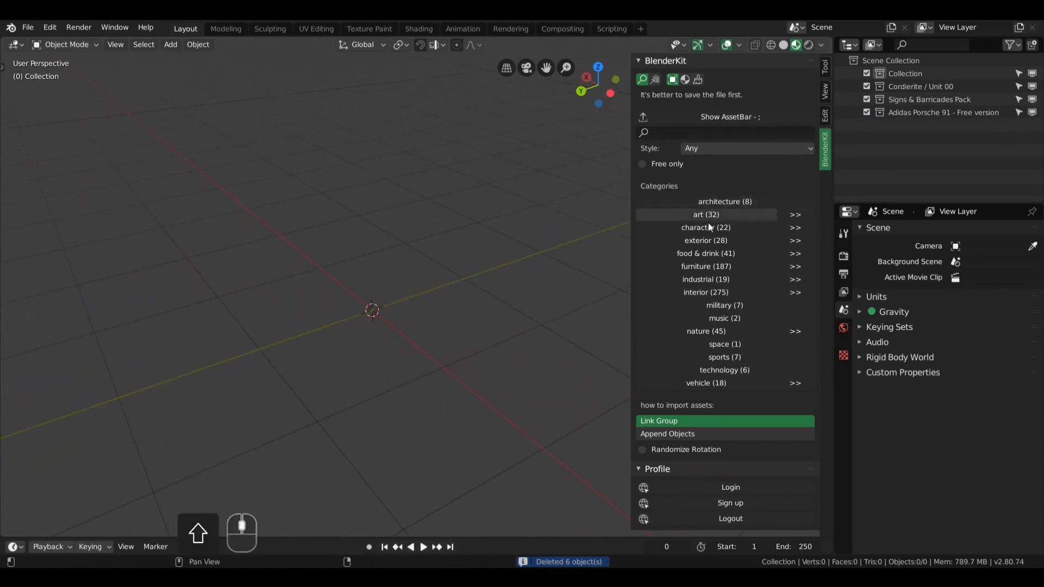
pyautogui.click(730, 116)
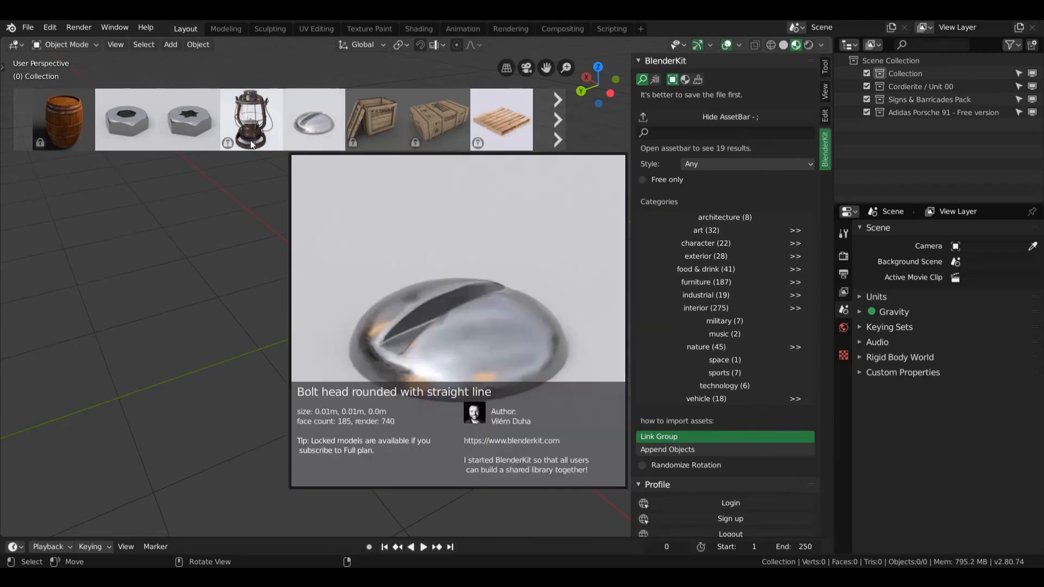
# Page through industrial models, open furniture, and add then remove Hans Wegner's chair.
pyautogui.click(557, 119)
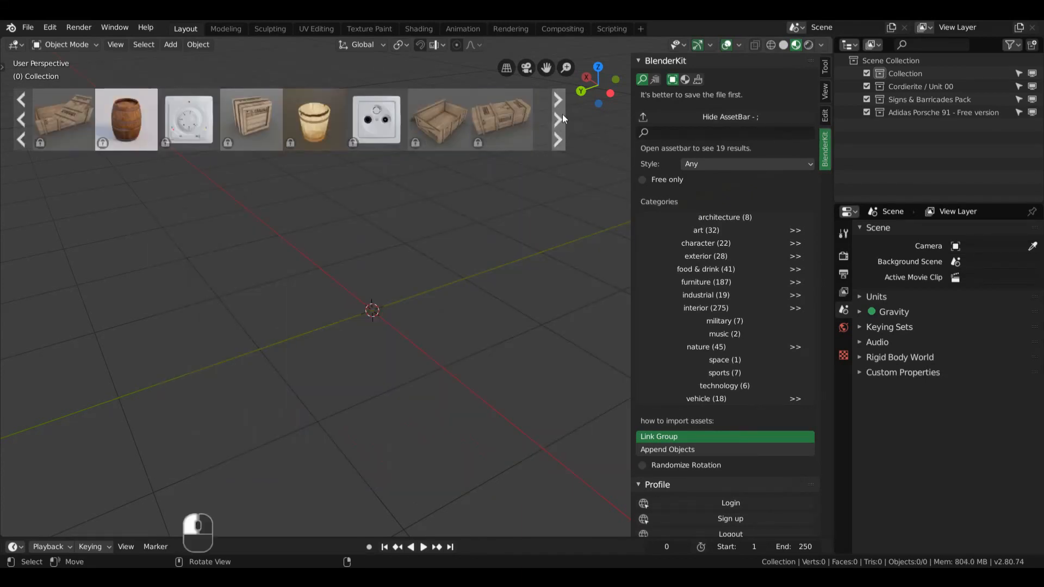
pyautogui.click(558, 118)
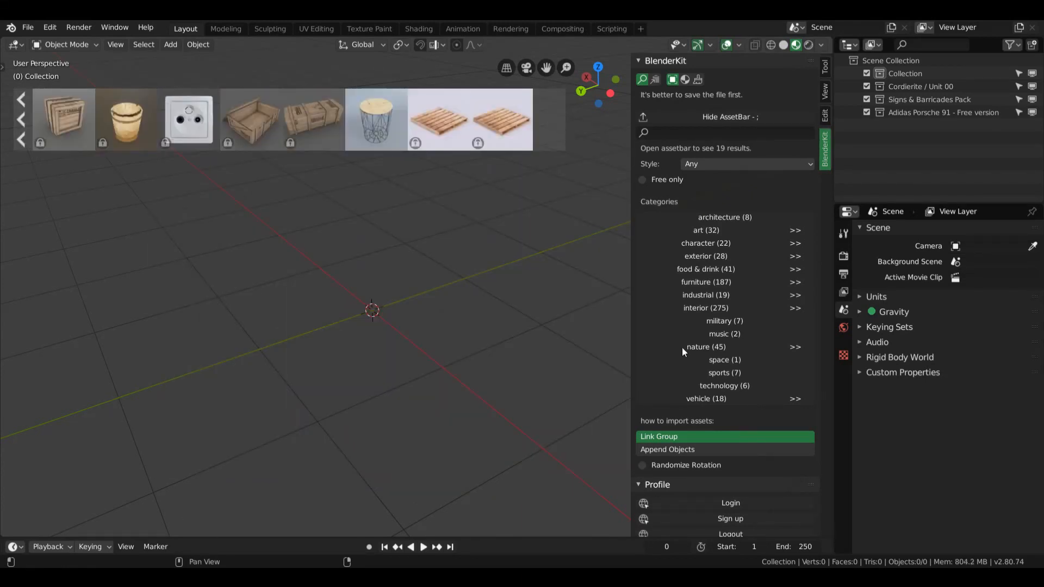
pyautogui.click(705, 282)
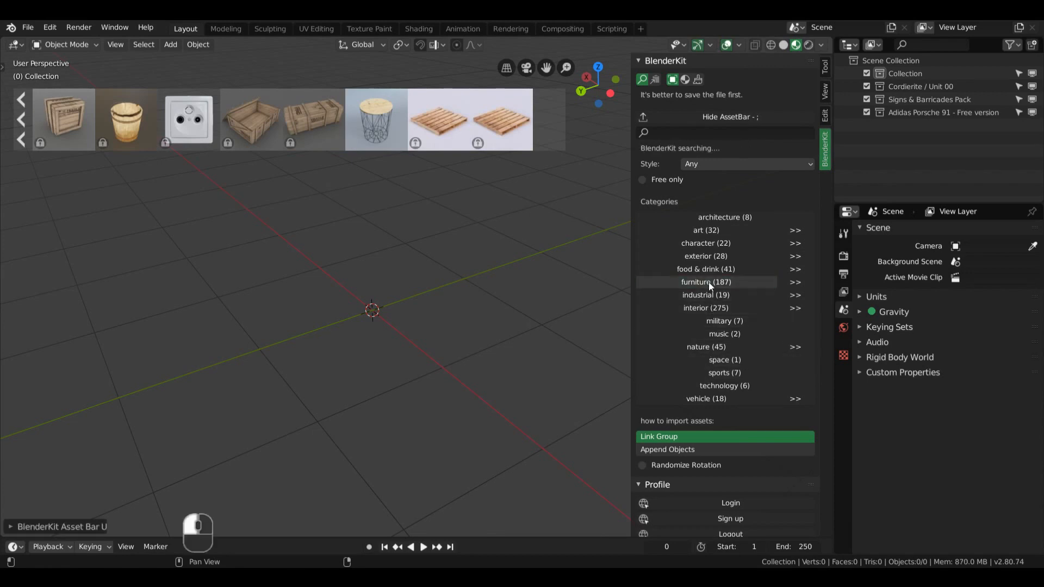
pyautogui.click(705, 281)
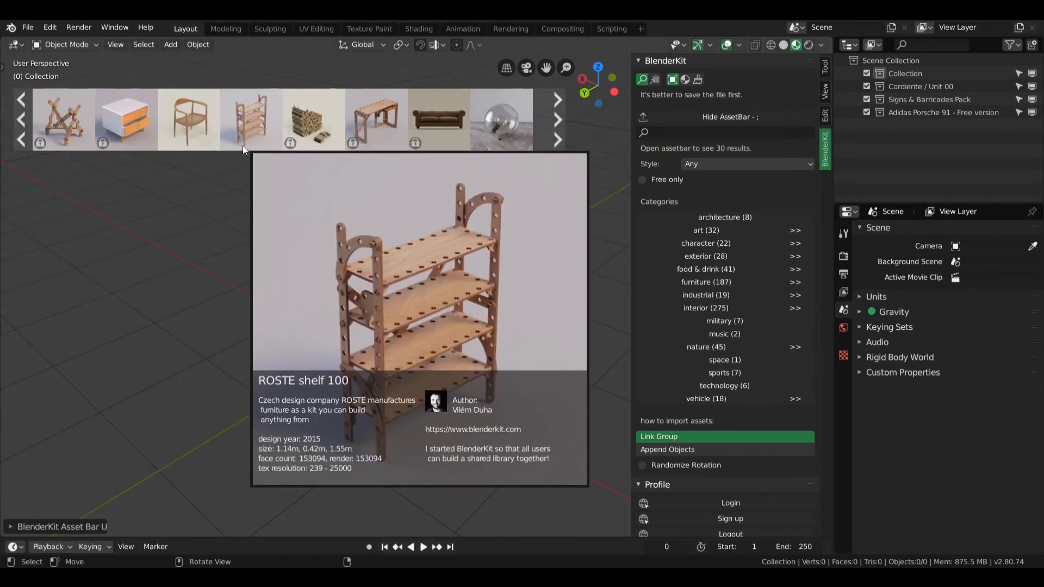
pyautogui.moveTo(188, 119)
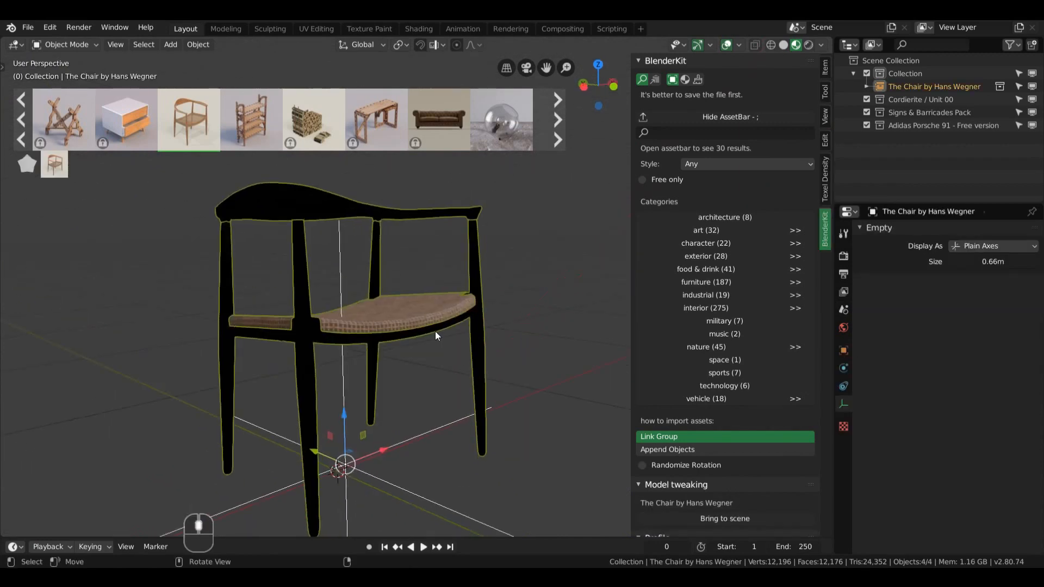
pyautogui.click(795, 45)
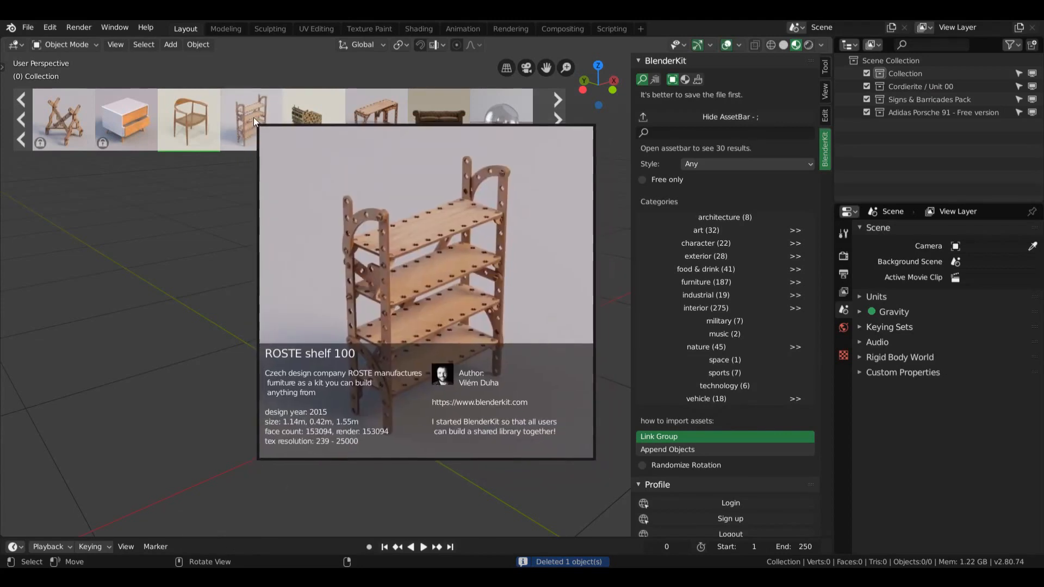
# Browse more furniture models, then try editing and delete the linked Zigygon sofa.
pyautogui.click(556, 120)
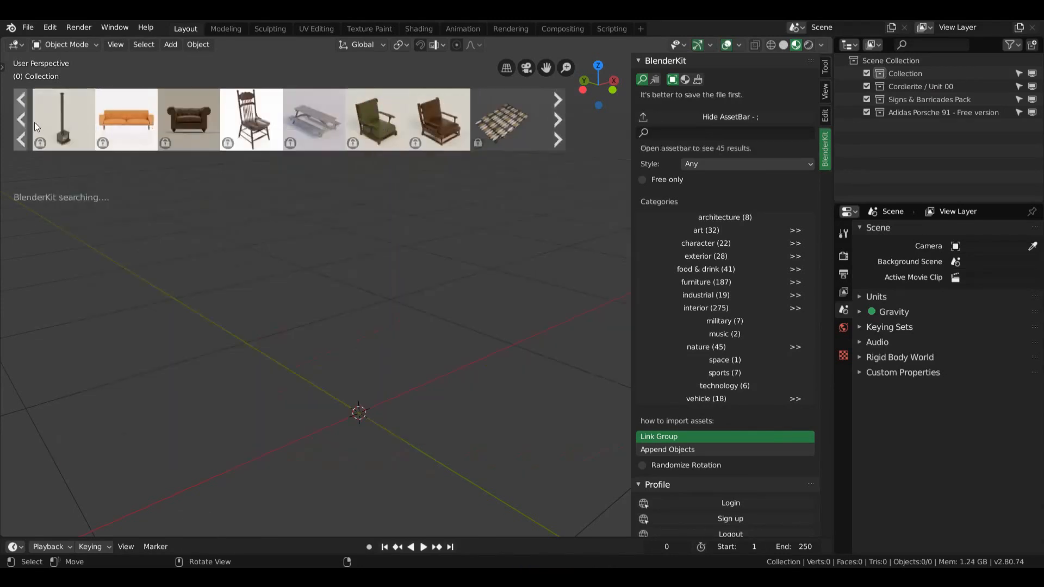
pyautogui.click(557, 99)
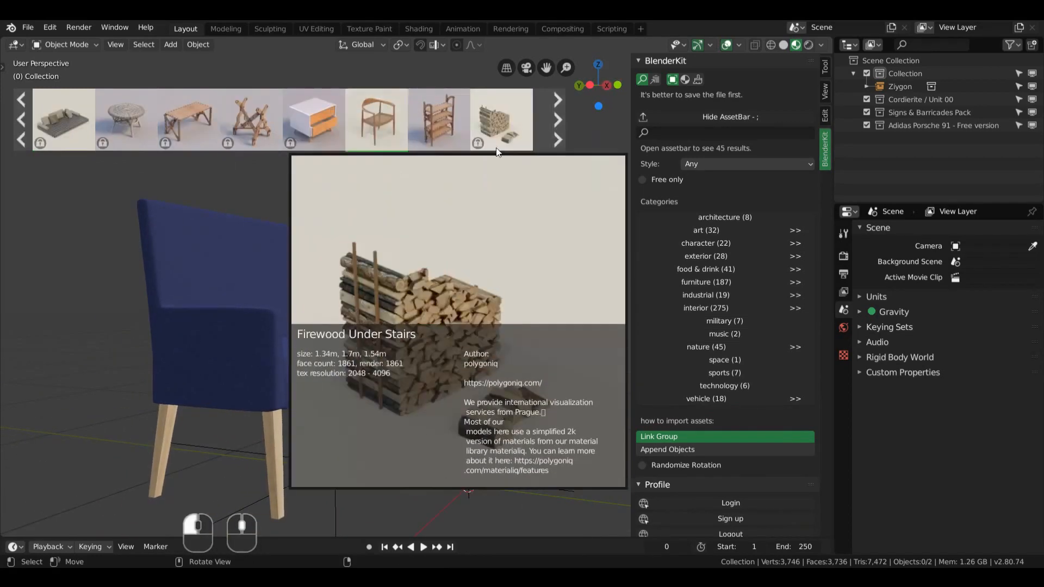
pyautogui.moveTo(61, 120)
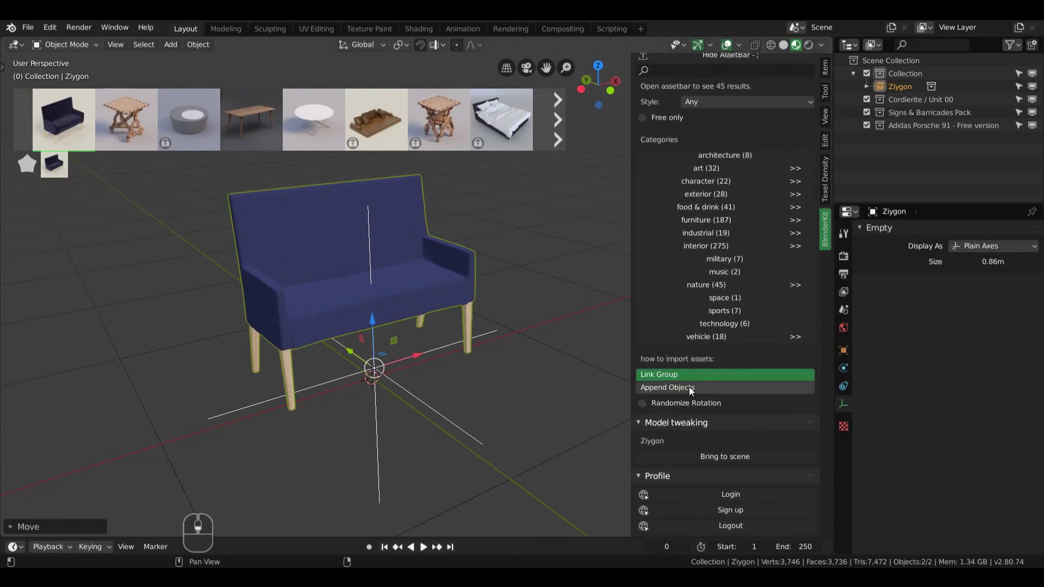
pyautogui.moveTo(690, 374)
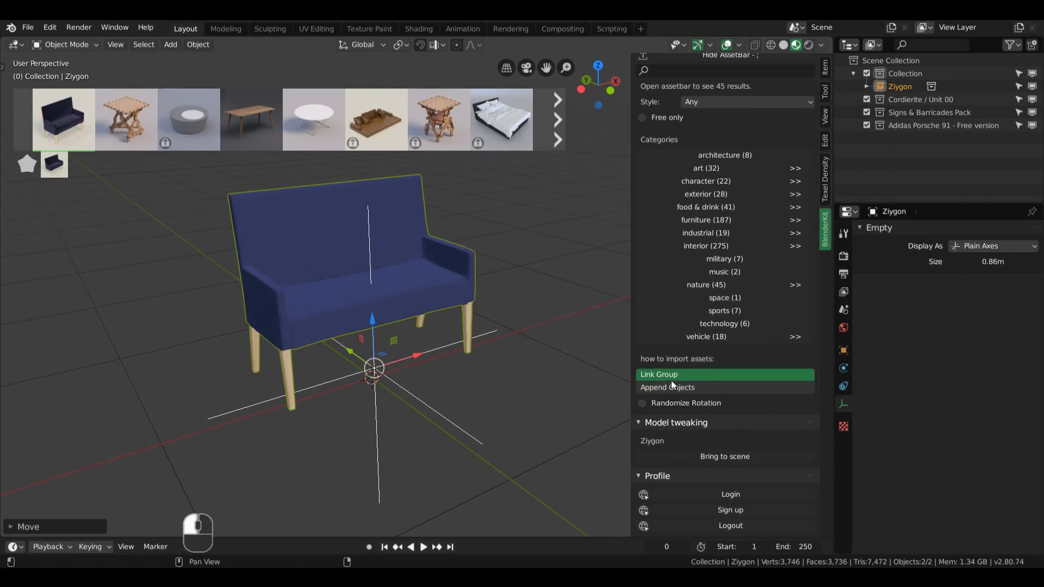
pyautogui.moveTo(685, 380)
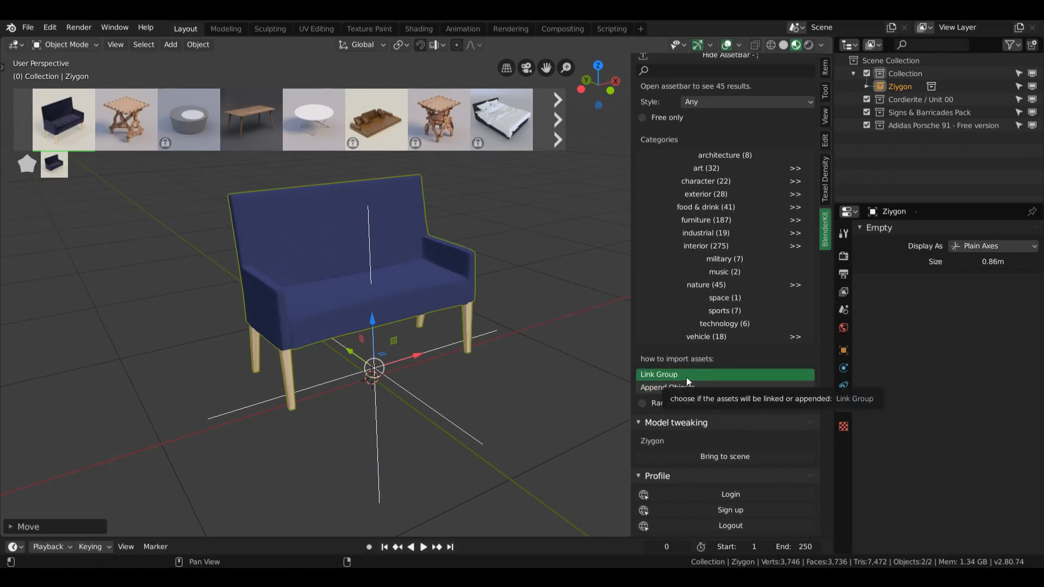
pyautogui.press('Tab')
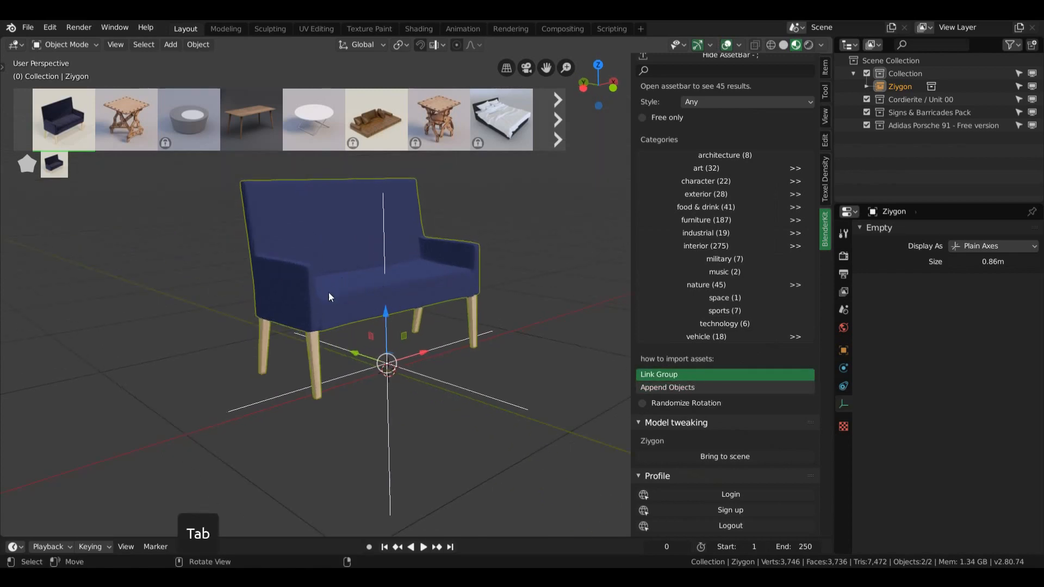
pyautogui.press('x')
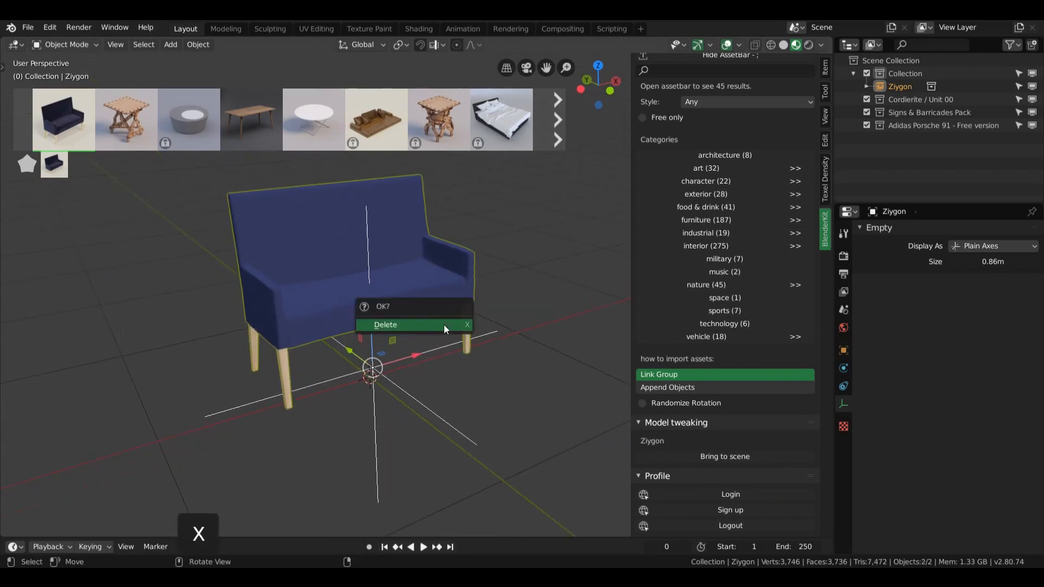
pyautogui.click(385, 325)
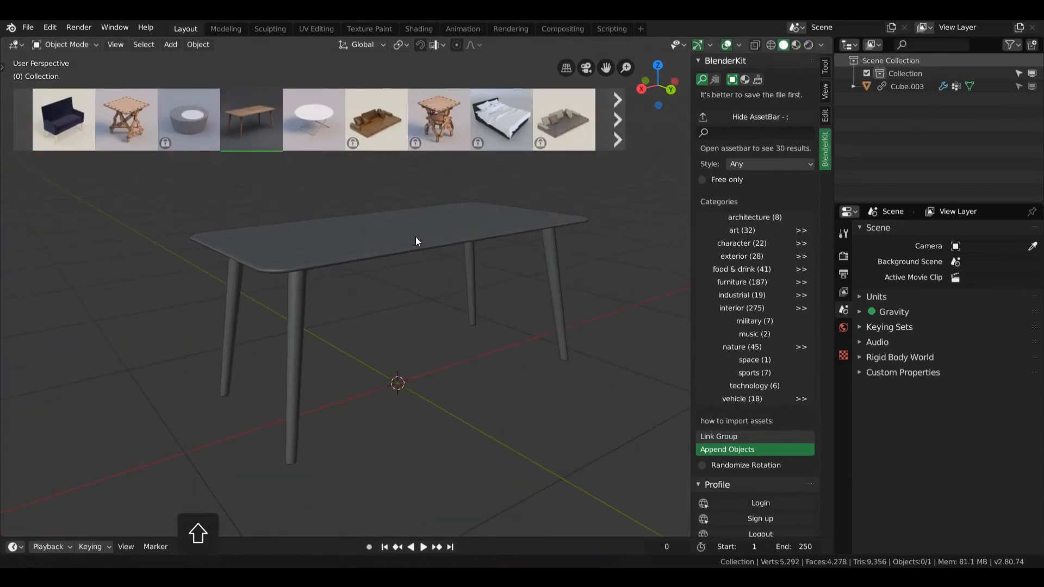
# Swap the grey table for the round white BlenderKit coffee table, then browse BlenderKit materials.
pyautogui.click(389, 246)
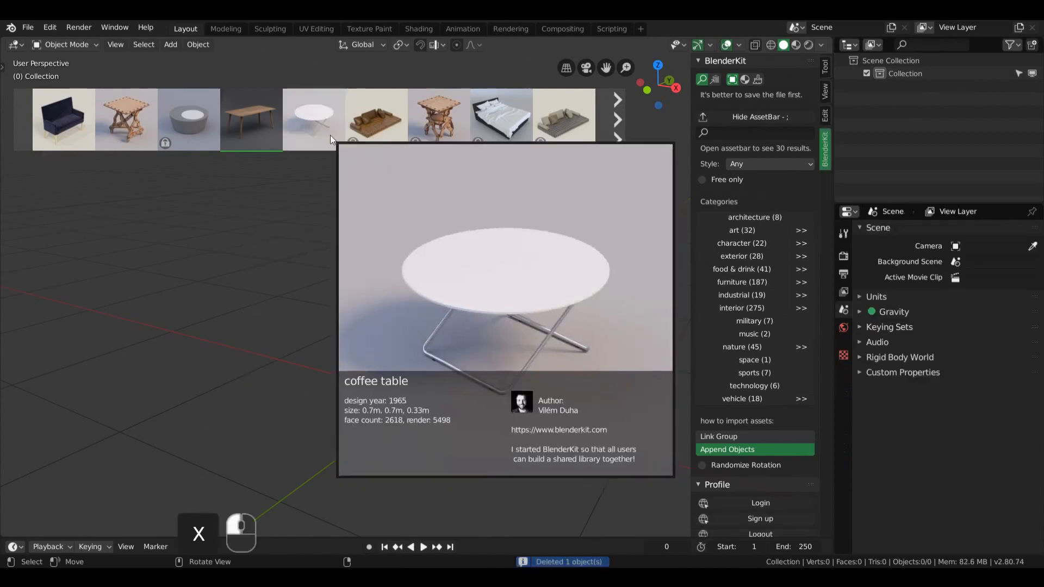
pyautogui.click(313, 119)
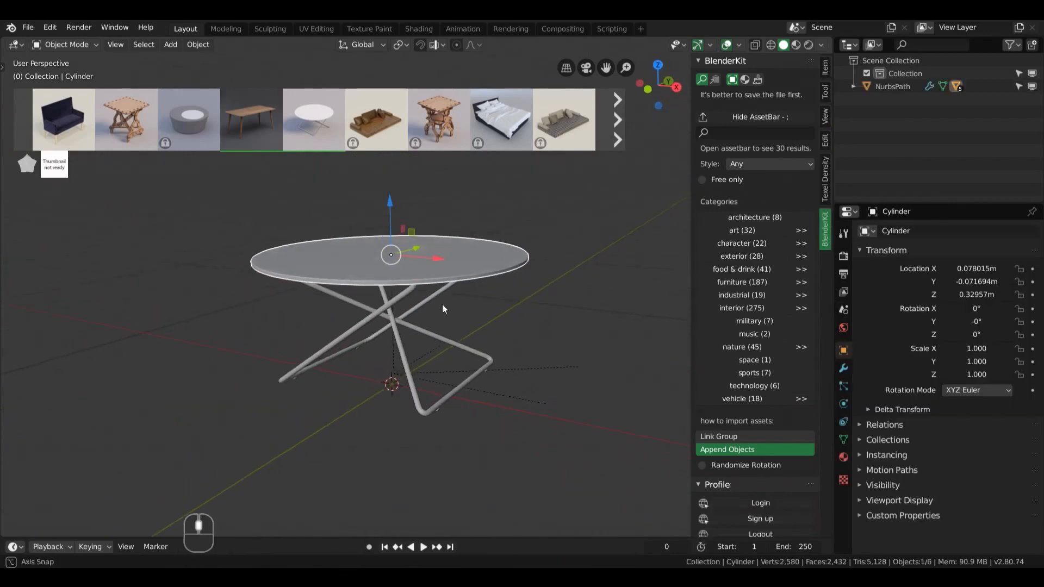
pyautogui.press('g')
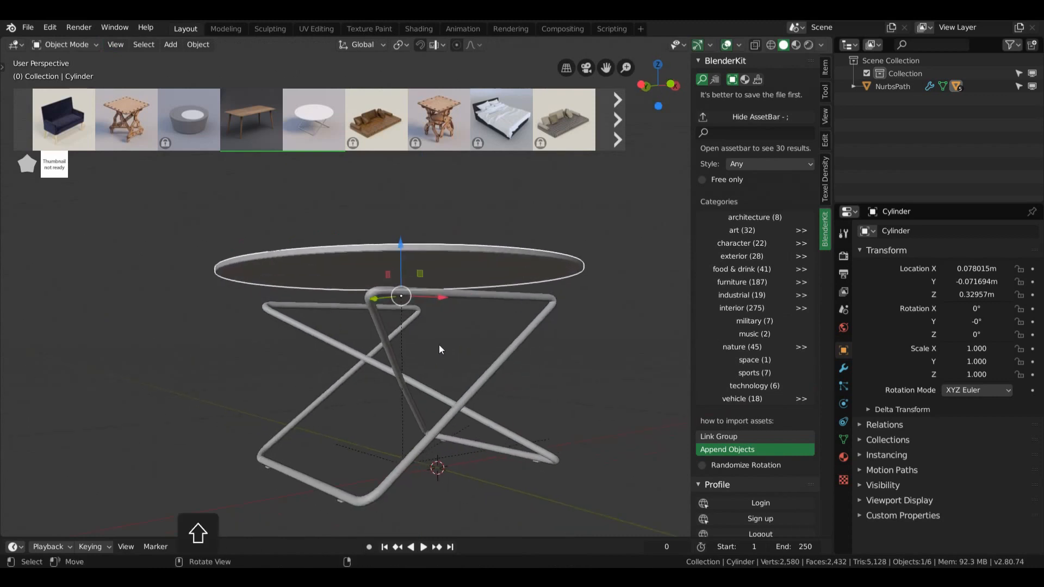
pyautogui.press('Tab')
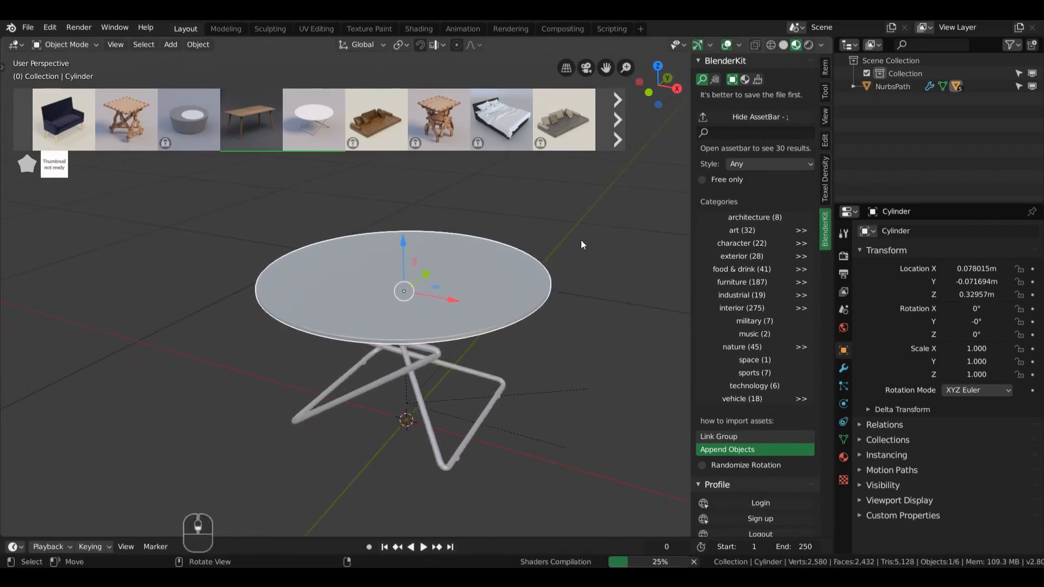
pyautogui.click(745, 80)
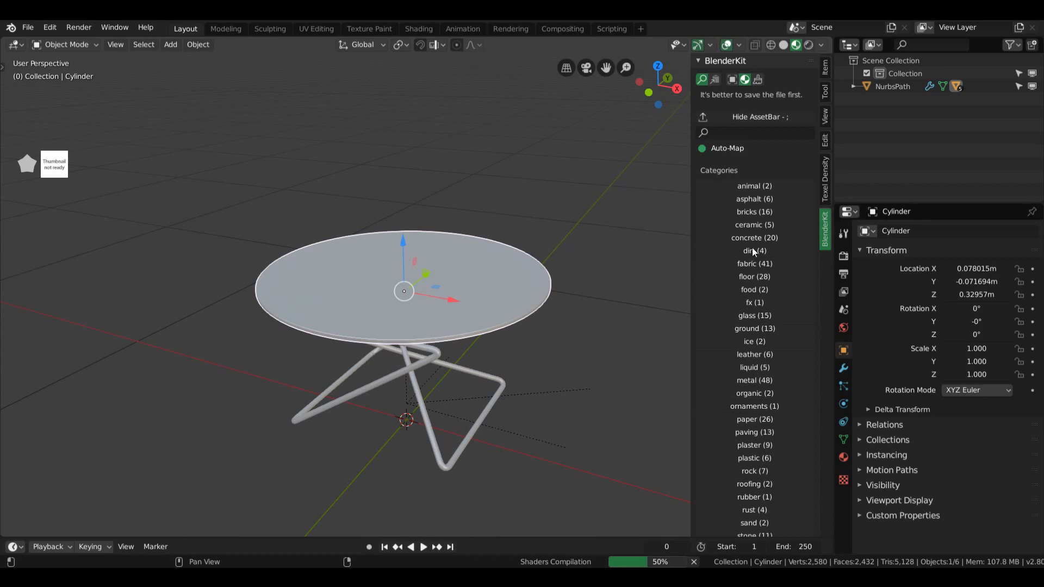
pyautogui.moveTo(751, 273)
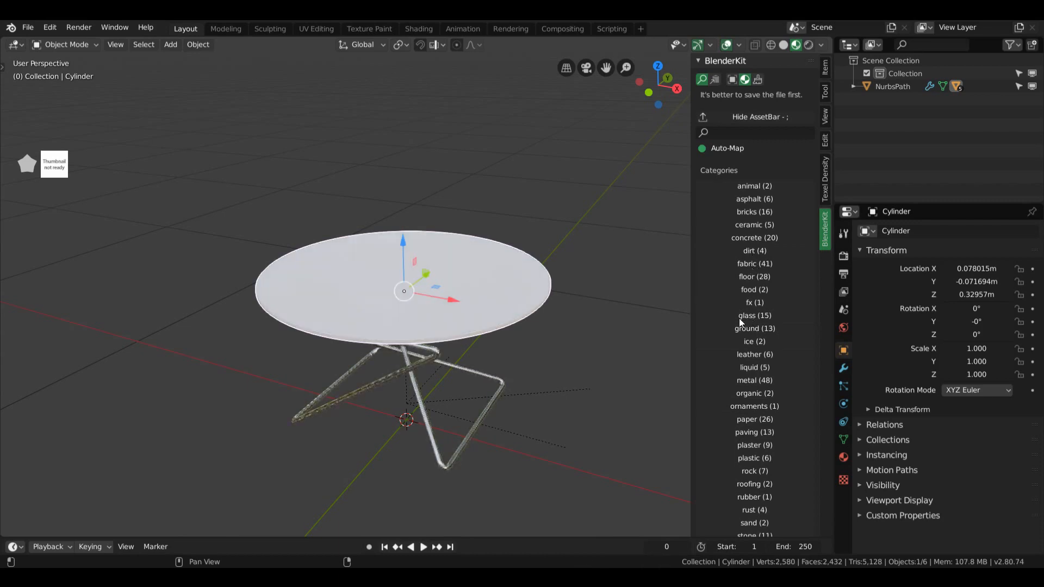
pyautogui.moveTo(754, 238)
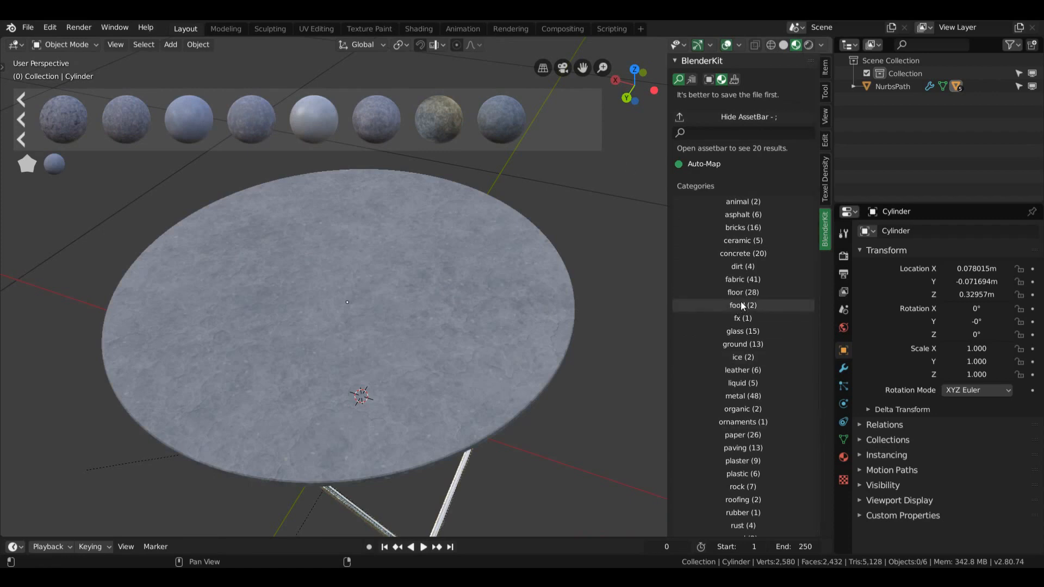
pyautogui.moveTo(755, 401)
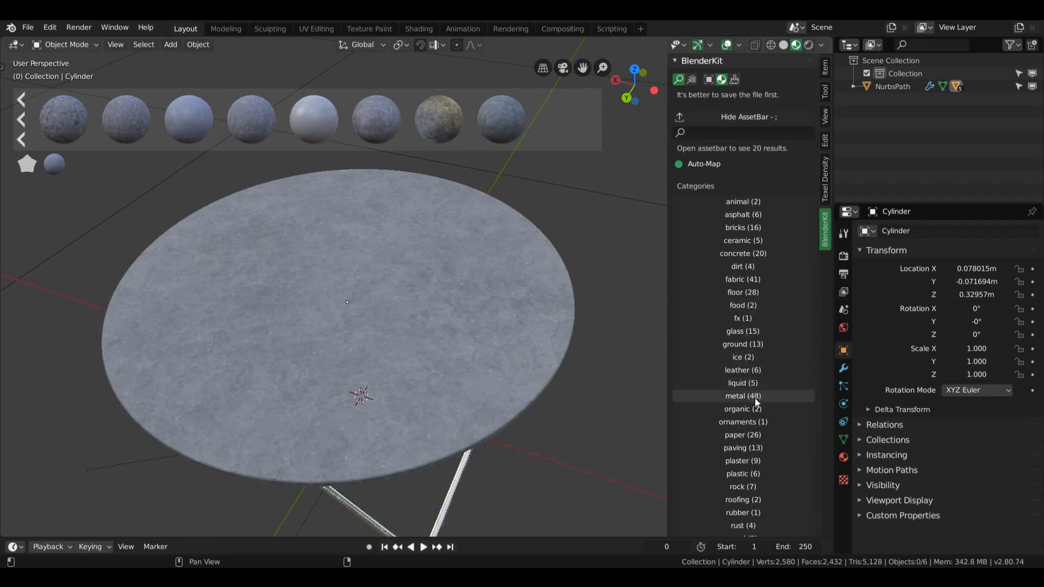
pyautogui.moveTo(745, 266)
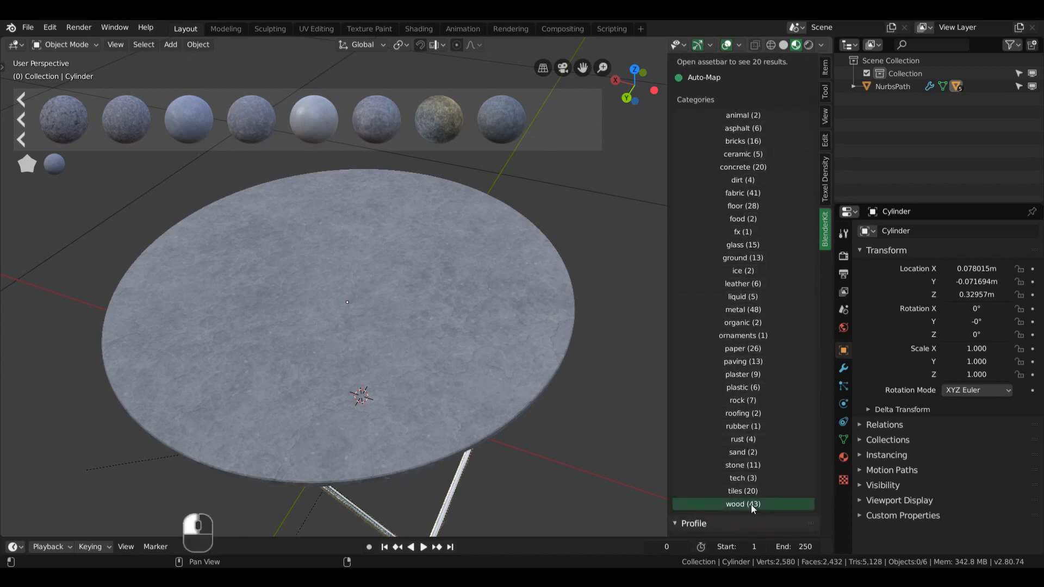
# Pick the wood category to list materials like spruce wood rough clean and beech.
pyautogui.click(742, 504)
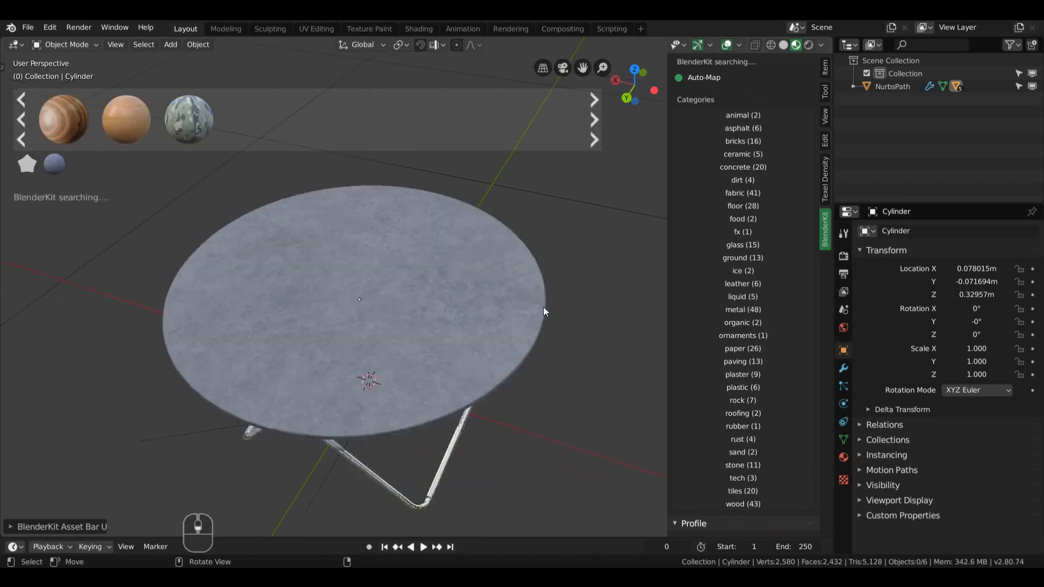
pyautogui.moveTo(125, 119)
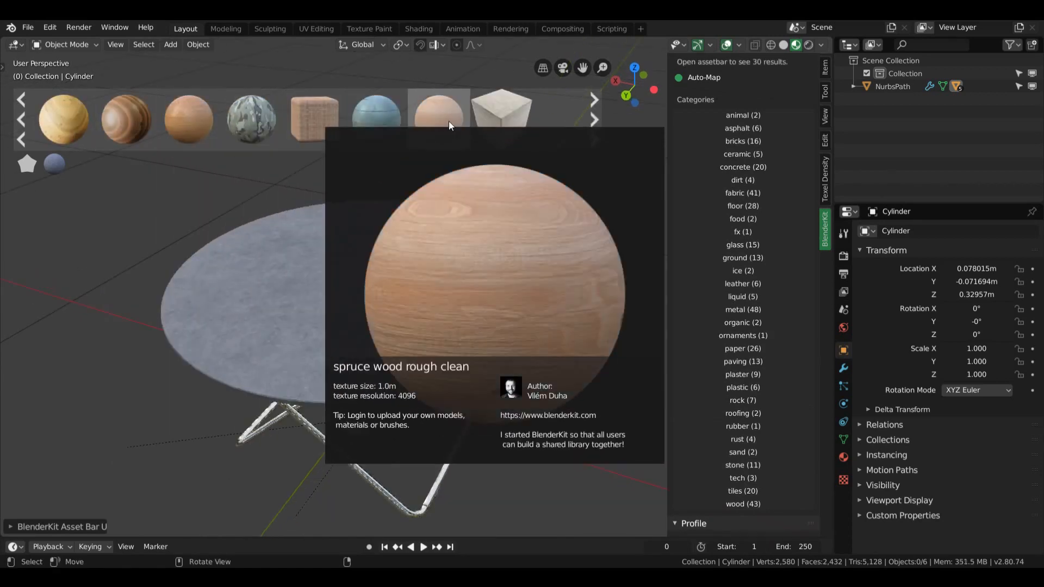
pyautogui.moveTo(187, 118)
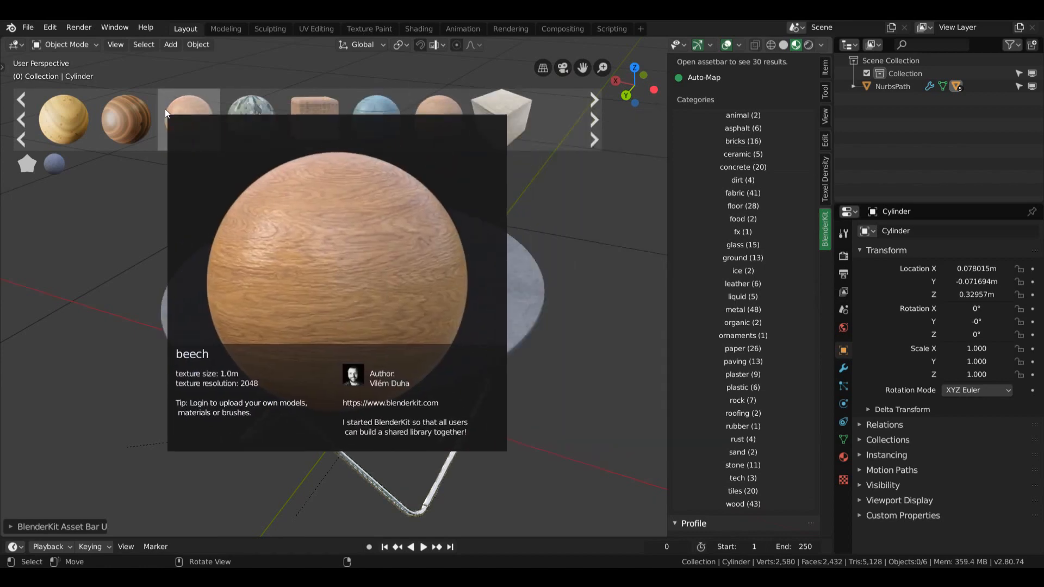